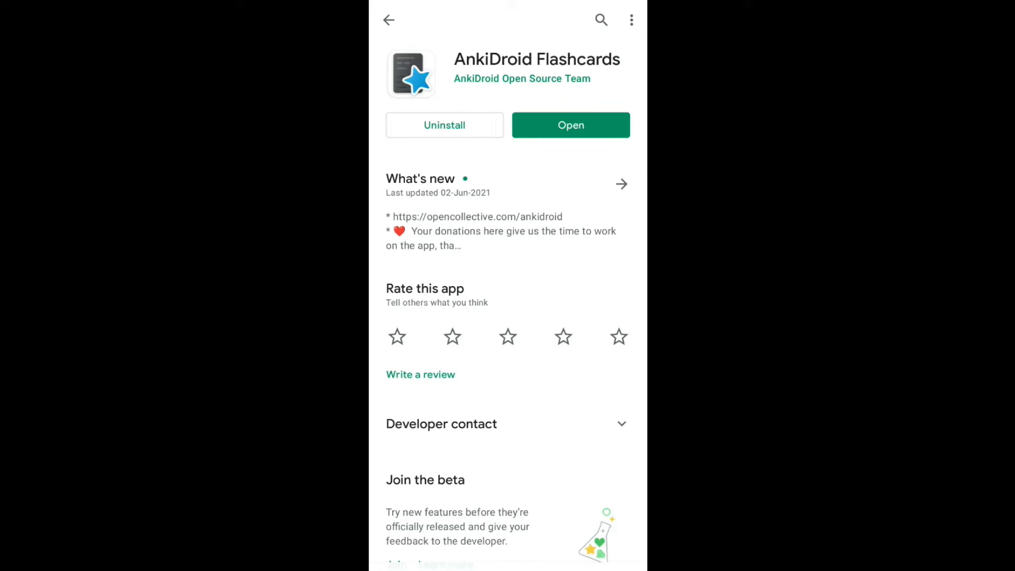
Launch AnkiDroid from its Play Store page and reach the deck list
{"action": "left_click", "coordinate": [571, 125]}
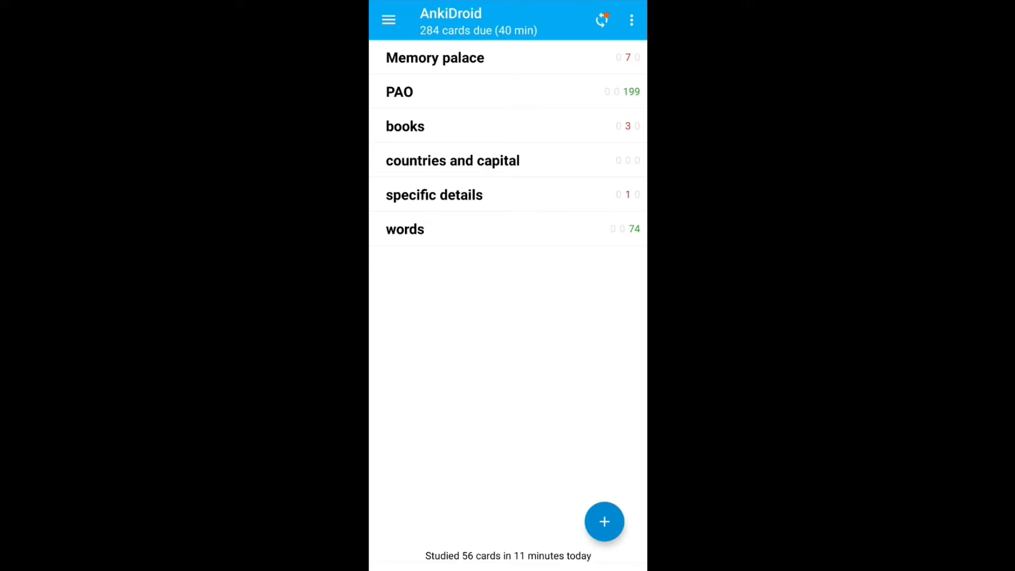
{"action": "left_click", "coordinate": [388, 19]}
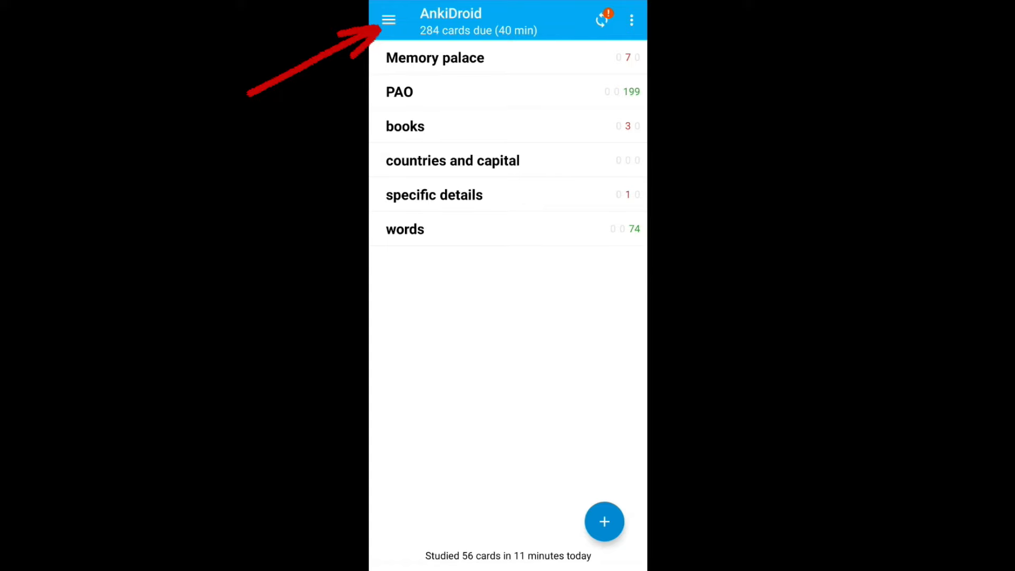
Go through Settings > General settings to the AnkiWeb account sign-in page, then back out
{"action": "left_click", "coordinate": [388, 19]}
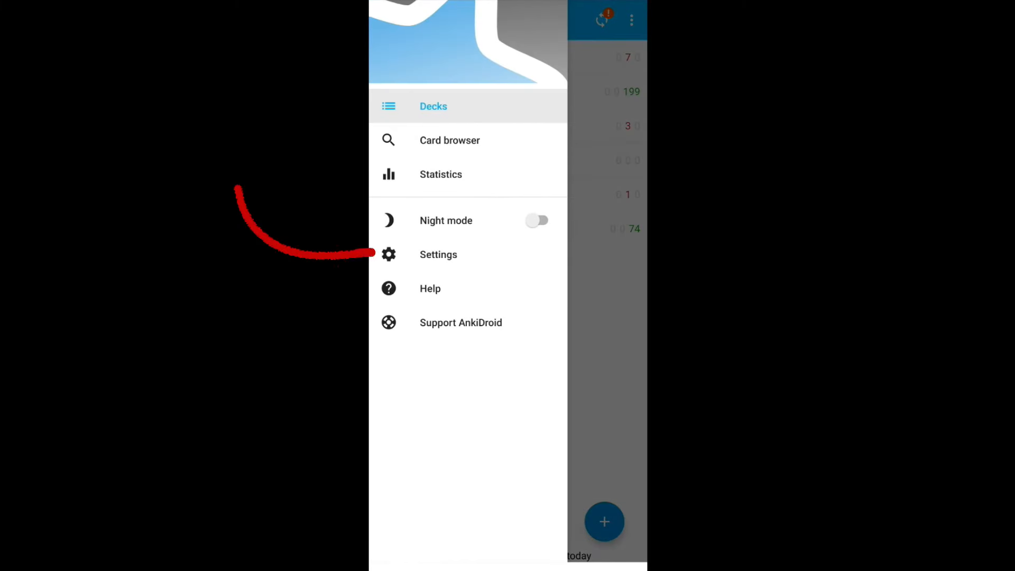
{"action": "left_click", "coordinate": [437, 254]}
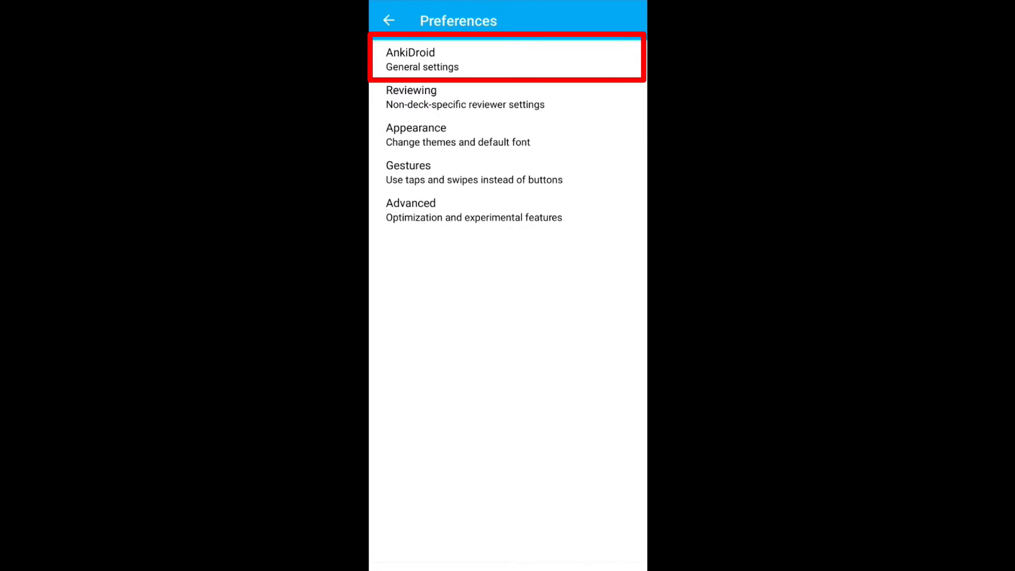
{"action": "left_click", "coordinate": [506, 59]}
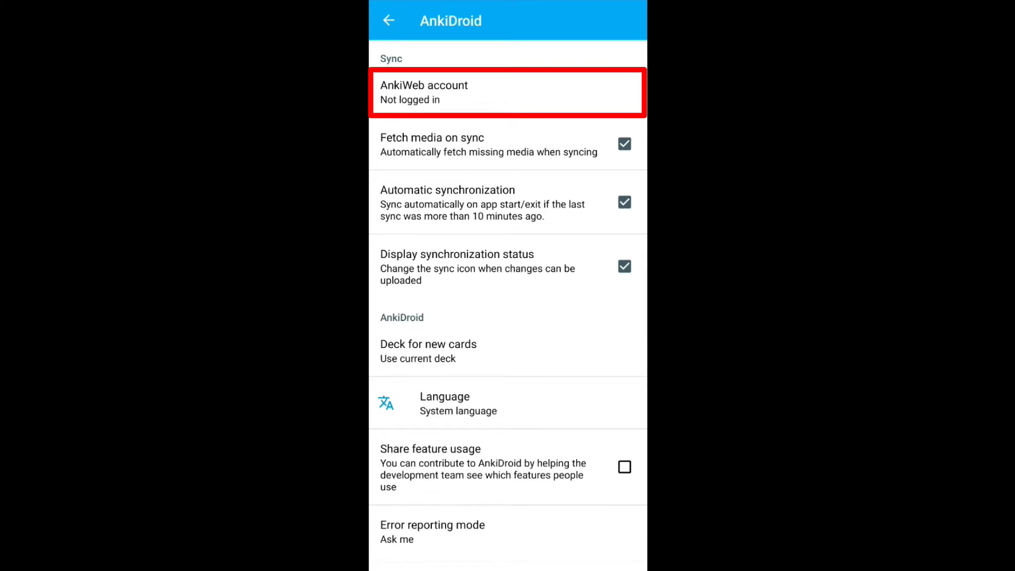
{"action": "left_click", "coordinate": [506, 92]}
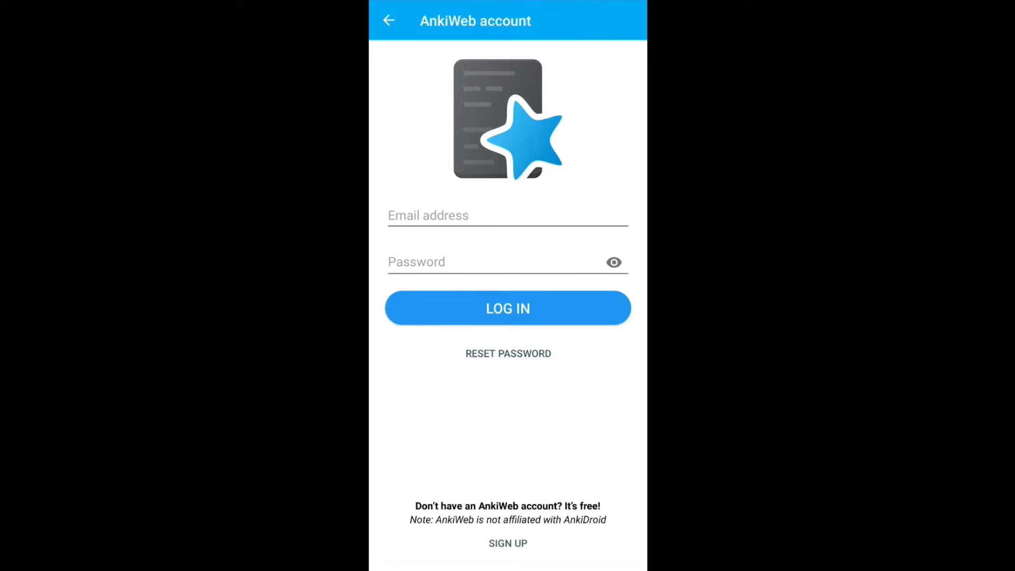
{"action": "left_click", "coordinate": [508, 308]}
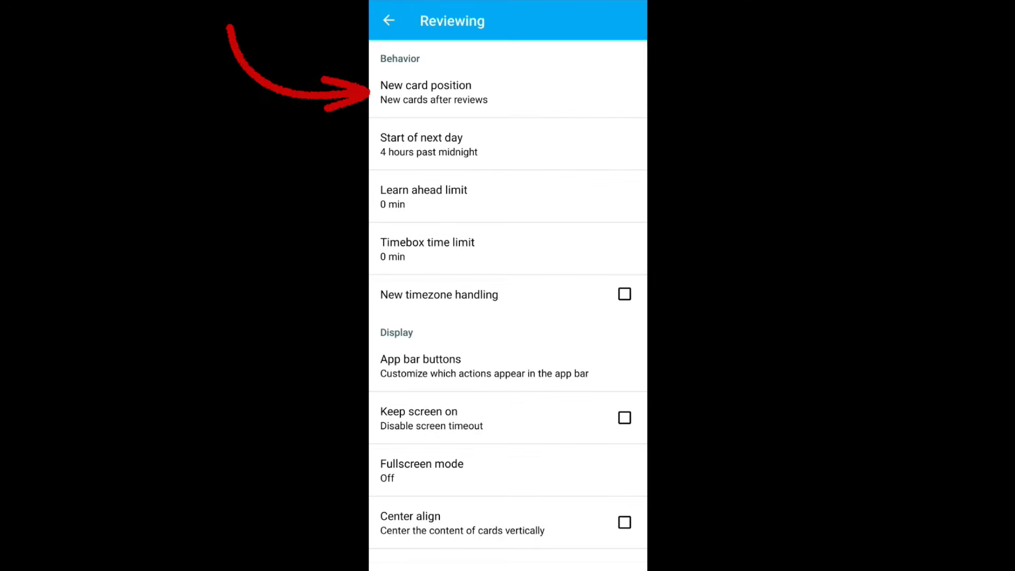
Browse the Reviewing preferences, scrolling through behavior, display and whiteboard options
{"action": "left_click", "coordinate": [426, 92]}
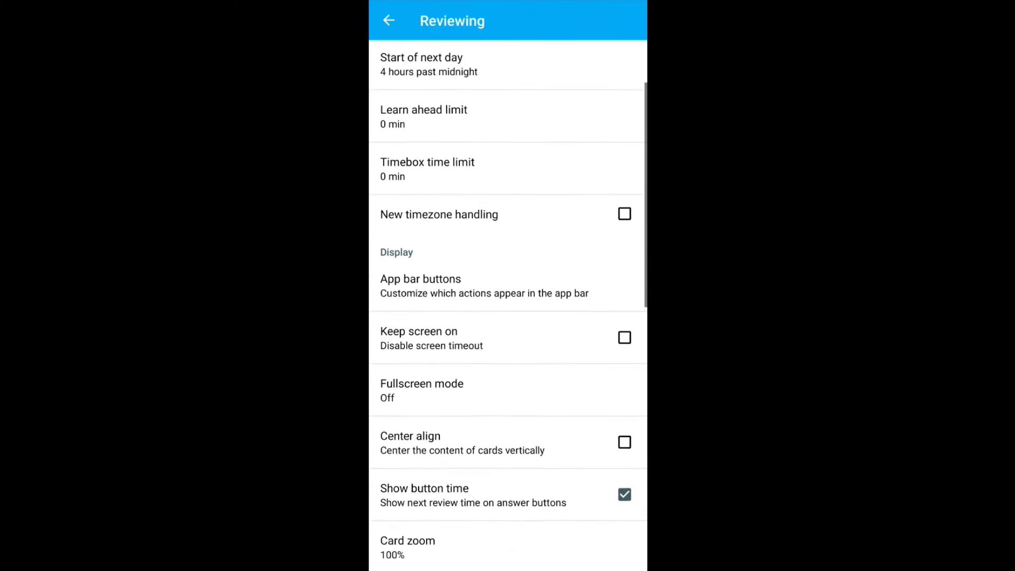
{"action": "scroll", "scroll_direction": "down", "scroll_amount": 3}
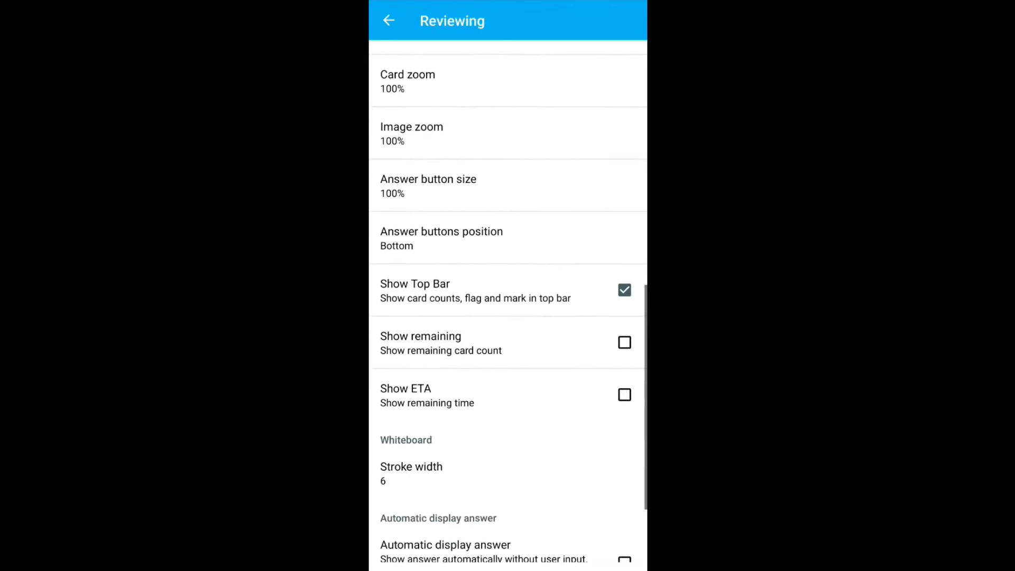
{"action": "scroll", "scroll_direction": "down", "scroll_amount": 3}
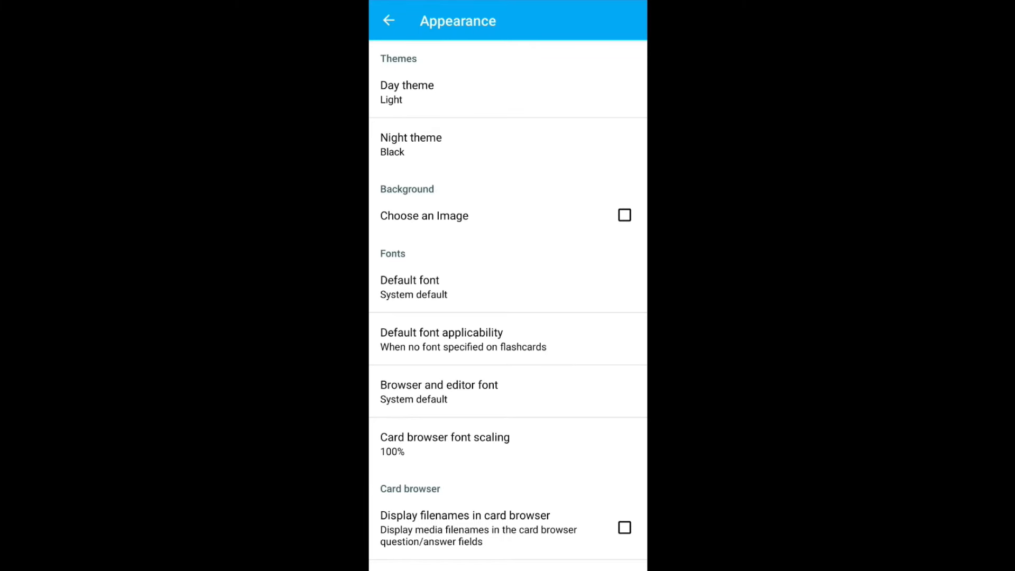
Leave the Appearance settings and return to the deck list
{"action": "left_click", "coordinate": [388, 21]}
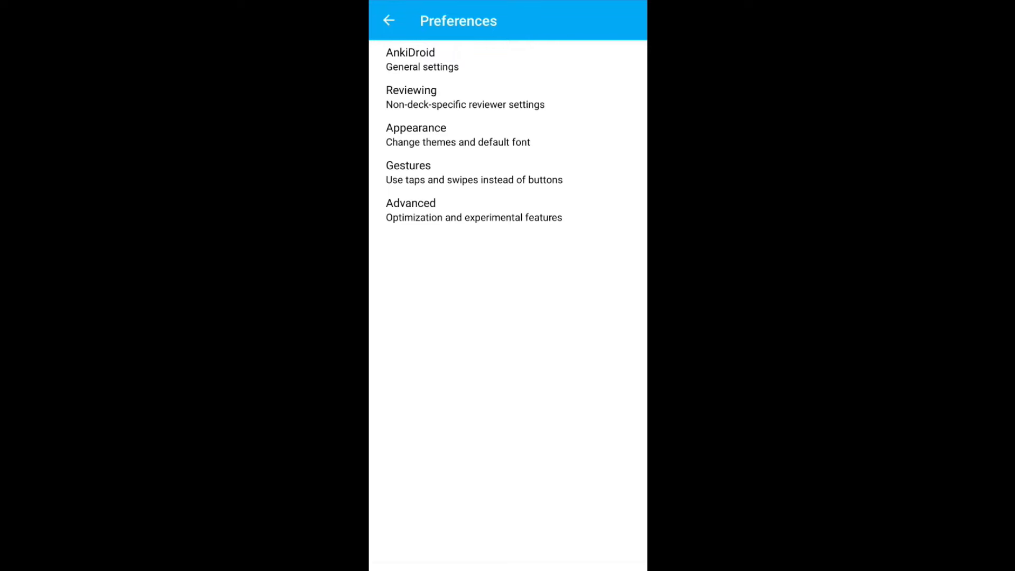
{"action": "left_click", "coordinate": [389, 20]}
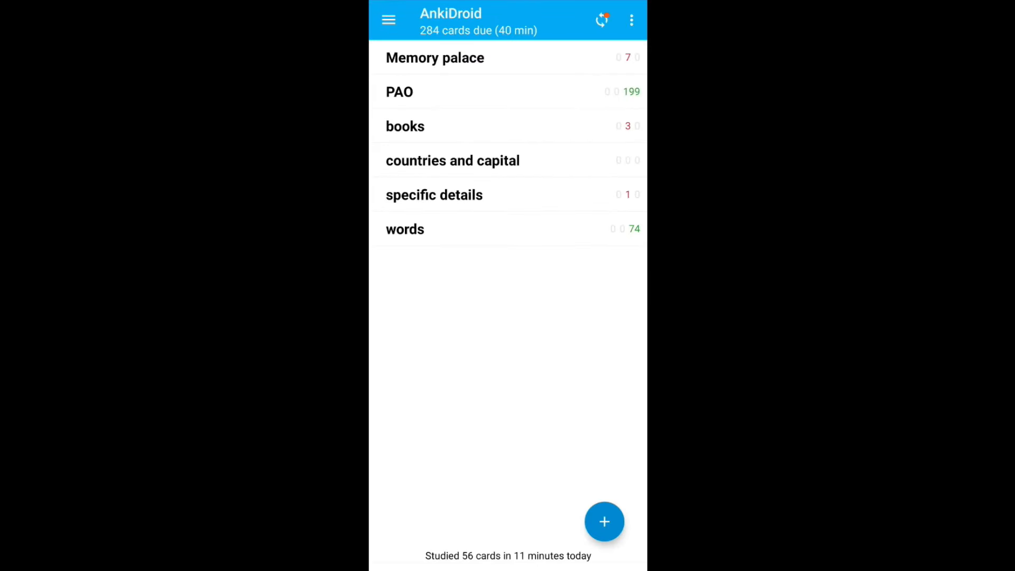
Create a new empty deck named test1
{"action": "left_click", "coordinate": [604, 521]}
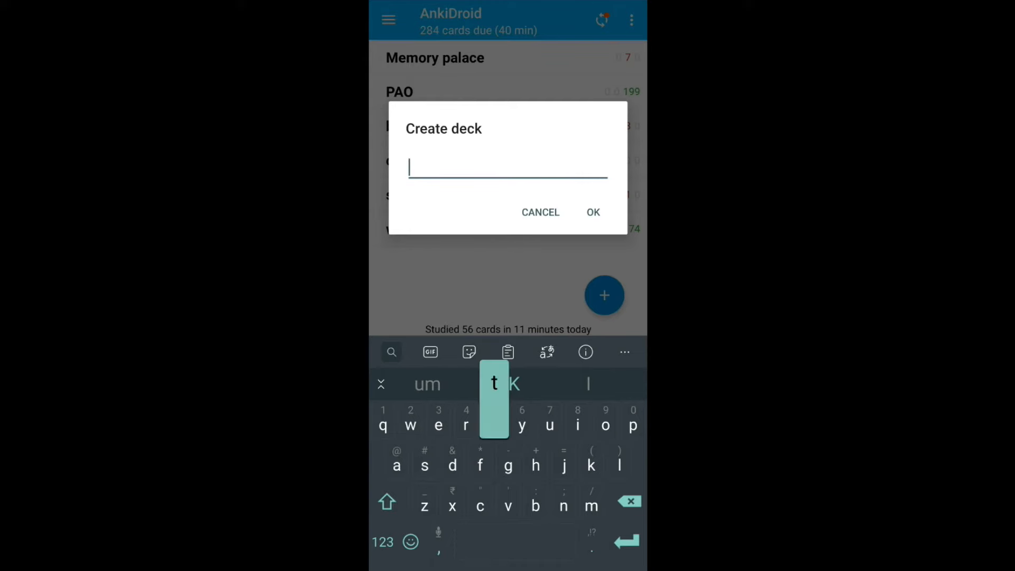
{"action": "type", "text": "test"}
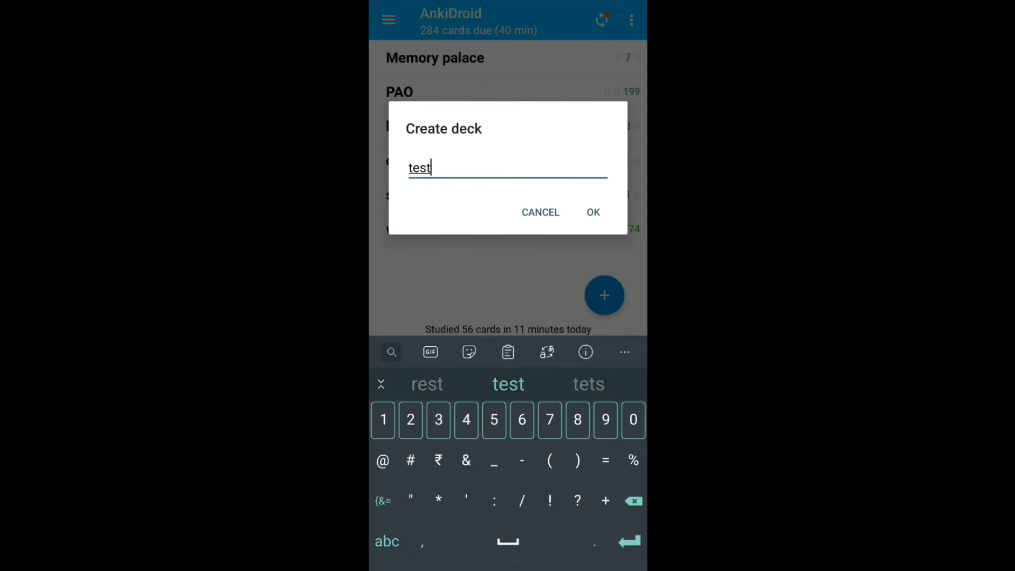
{"action": "left_click", "coordinate": [591, 213]}
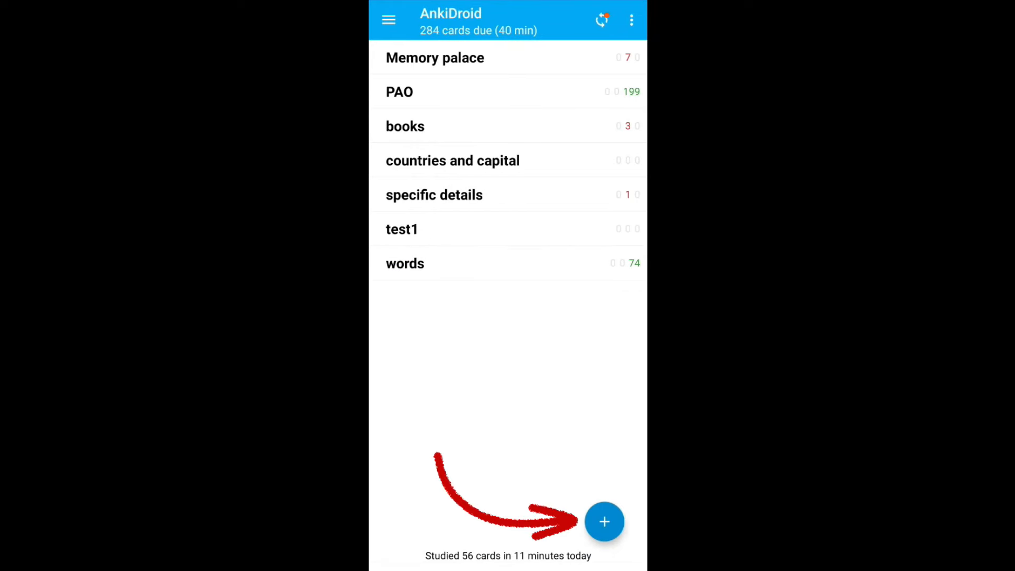
Start a new note and choose the Basic note type for the test1 deck
{"action": "left_click", "coordinate": [604, 522]}
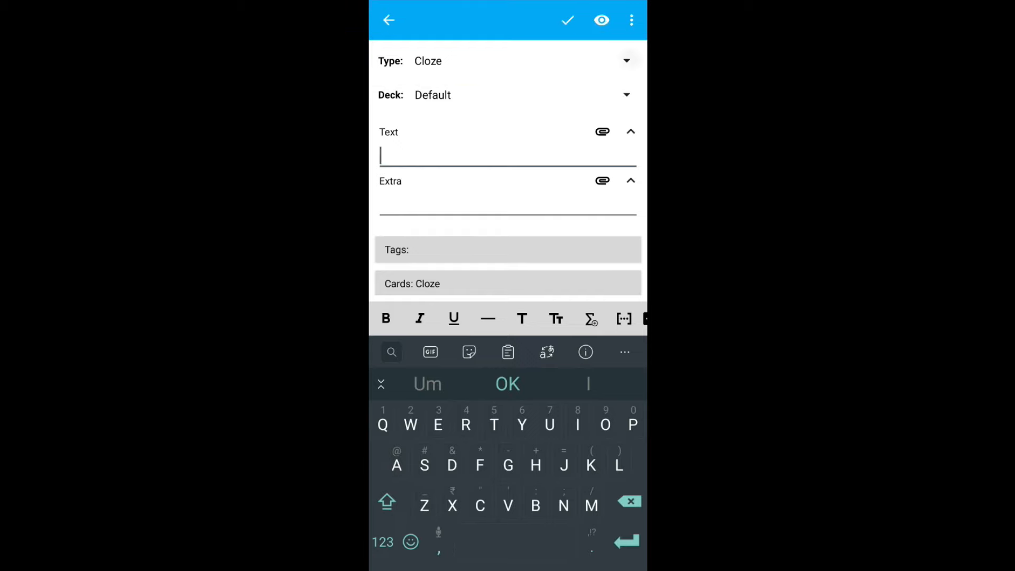
{"action": "left_click", "coordinate": [427, 61]}
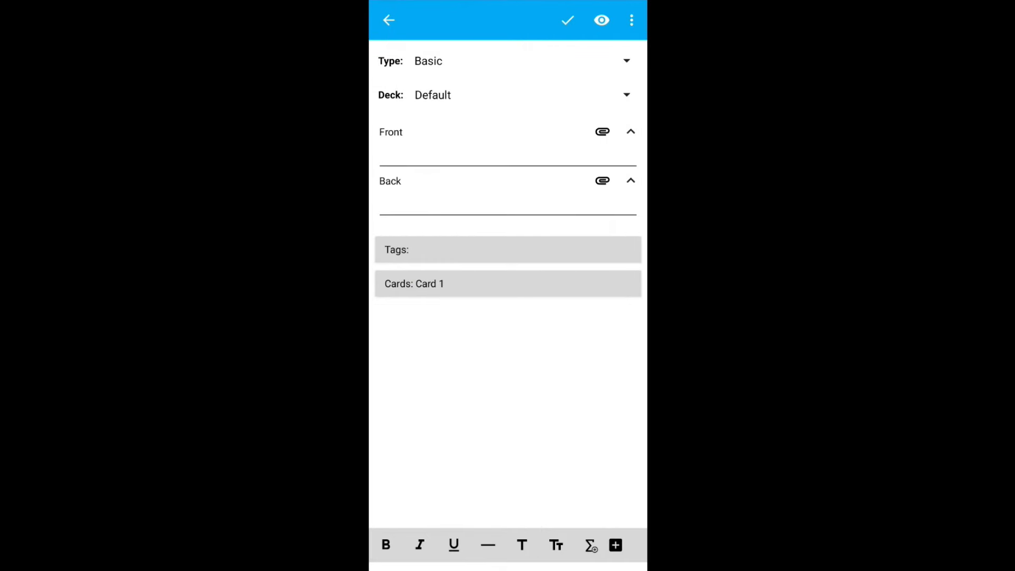
{"action": "left_click", "coordinate": [508, 94]}
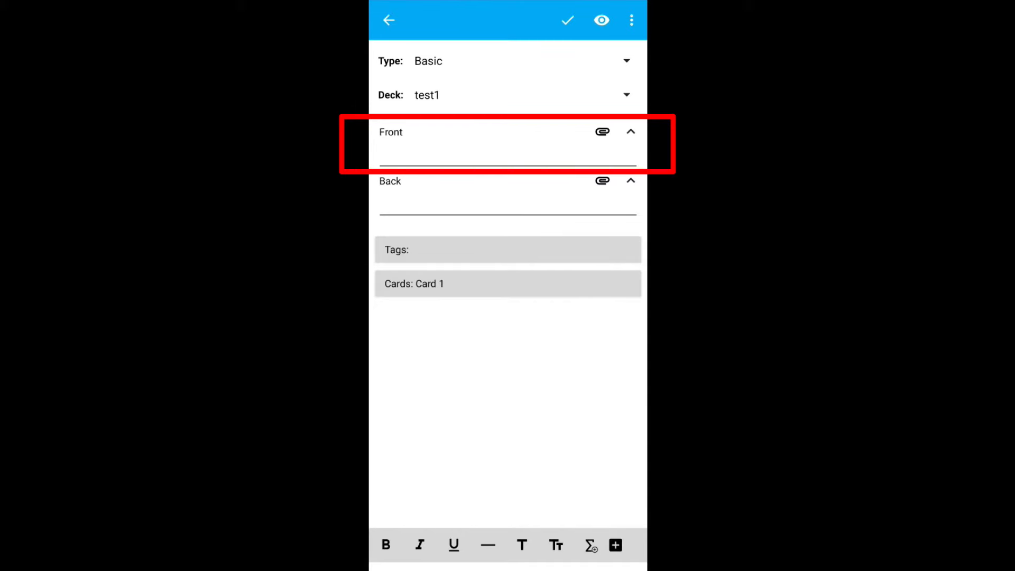
Save a card asking 'What is the capital of India?' with answer Delhi
{"action": "left_click", "coordinate": [506, 153]}
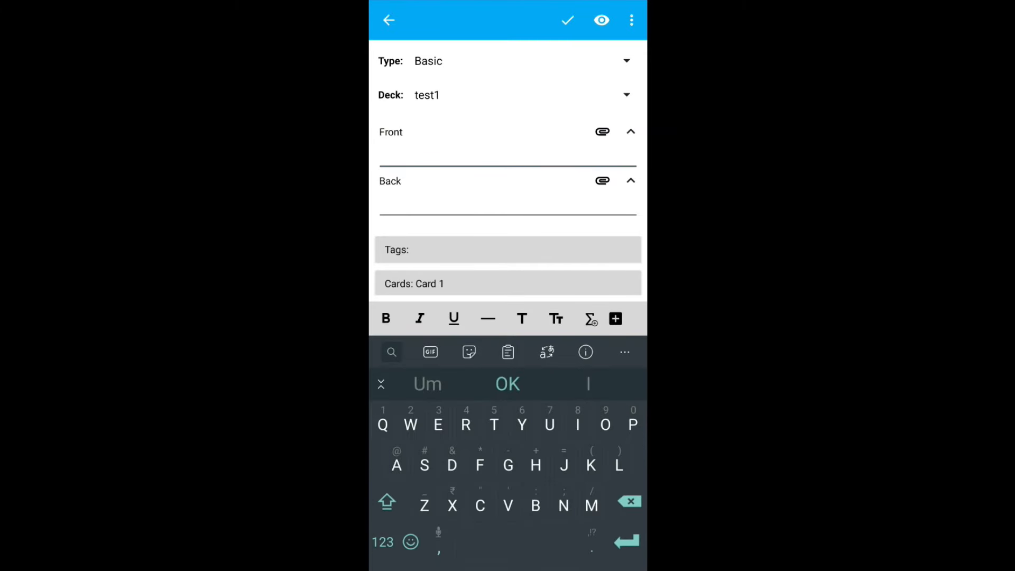
{"action": "type", "text": "What is"}
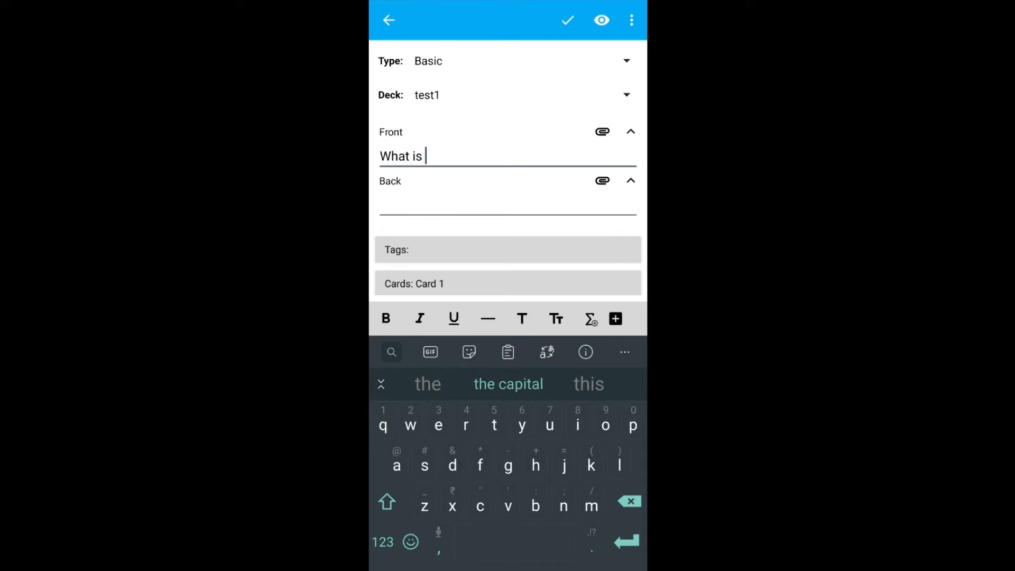
{"action": "type", "text": "the capital of India?"}
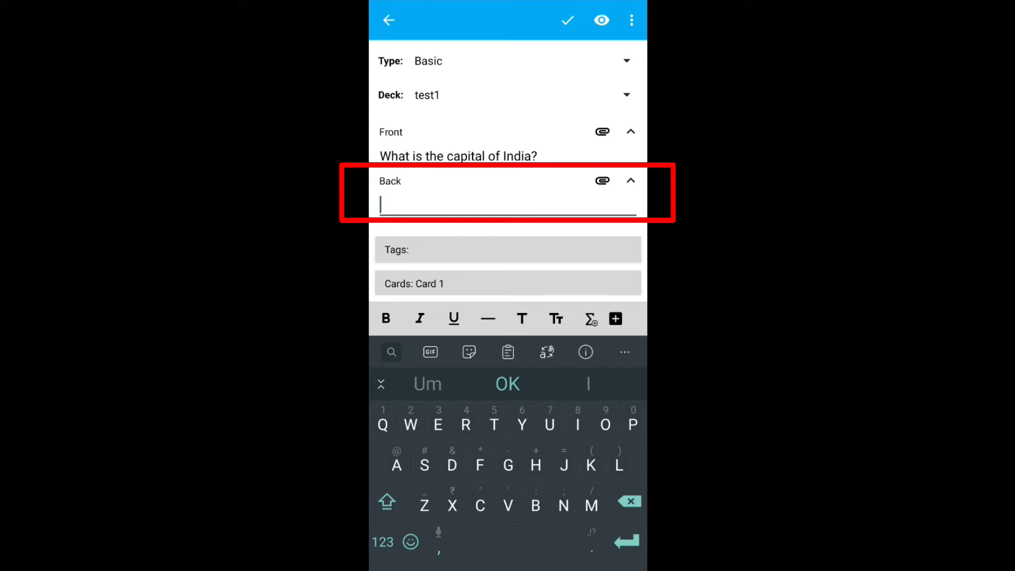
{"action": "type", "text": "Delhi"}
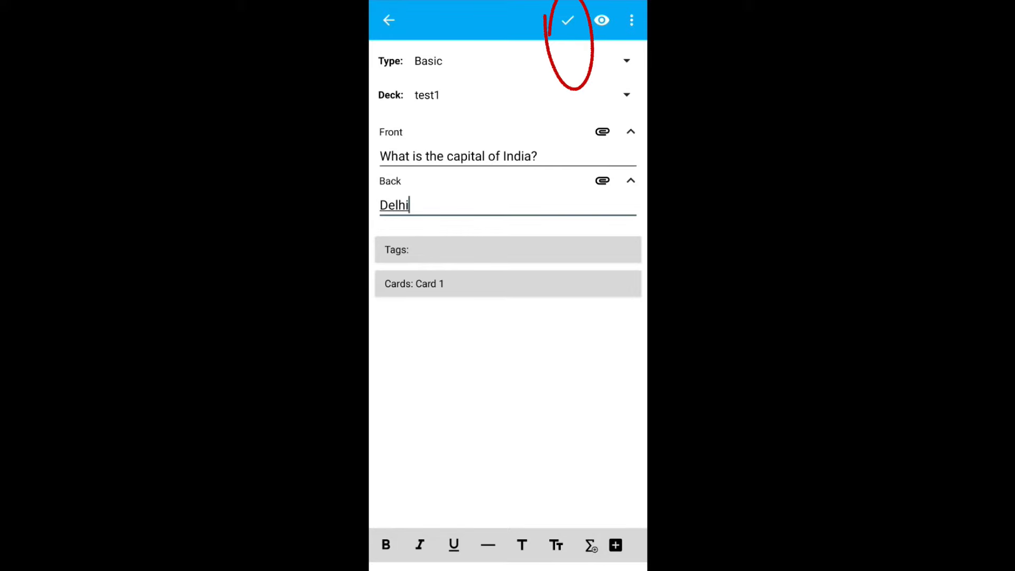
{"action": "left_click", "coordinate": [567, 20]}
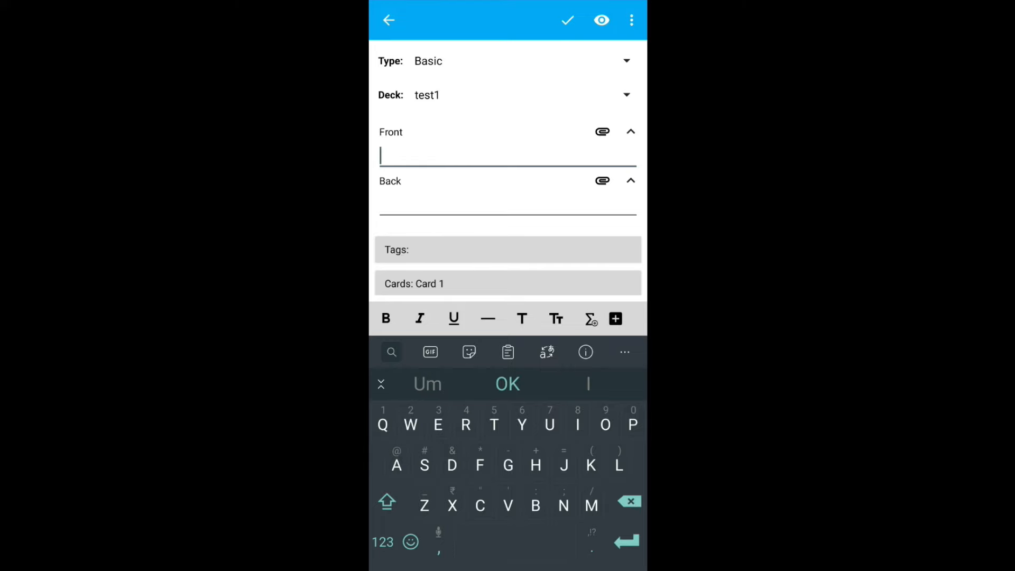
Save a Basic (and reversed card) note with France on the front and Paris on the back
{"action": "left_click", "coordinate": [427, 61]}
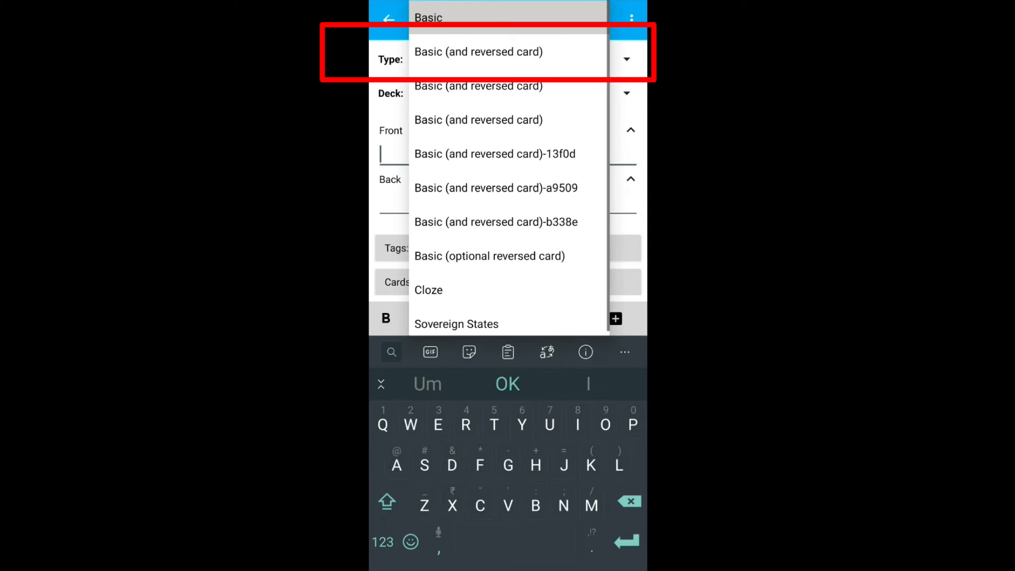
{"action": "left_click", "coordinate": [478, 52]}
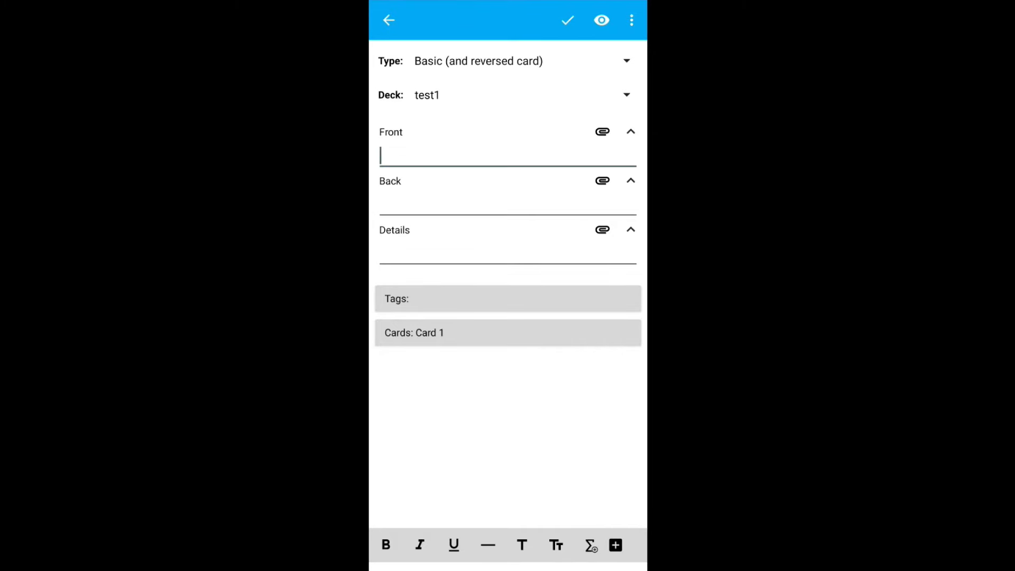
{"action": "type", "text": "France"}
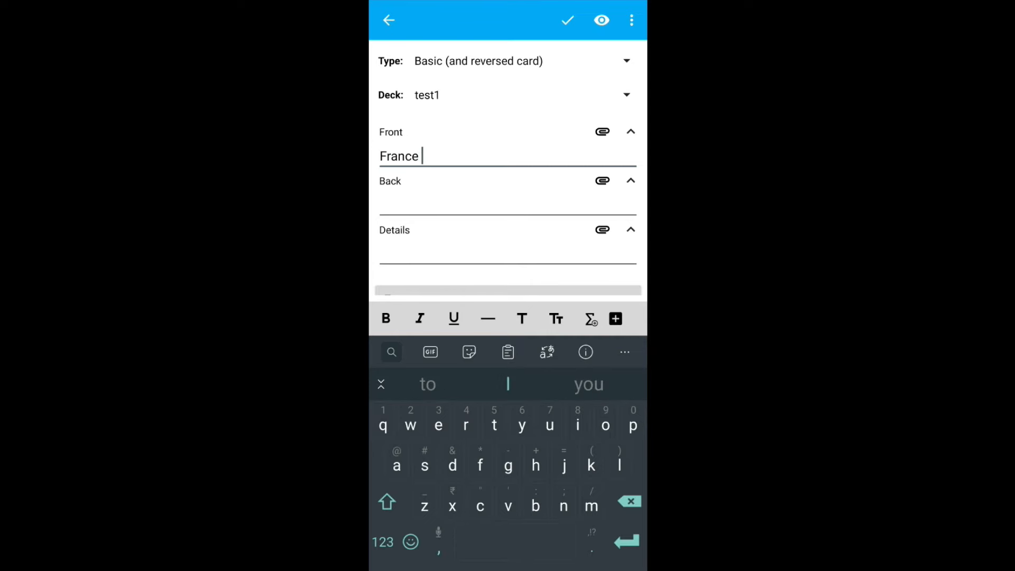
{"action": "type", "text": "P"}
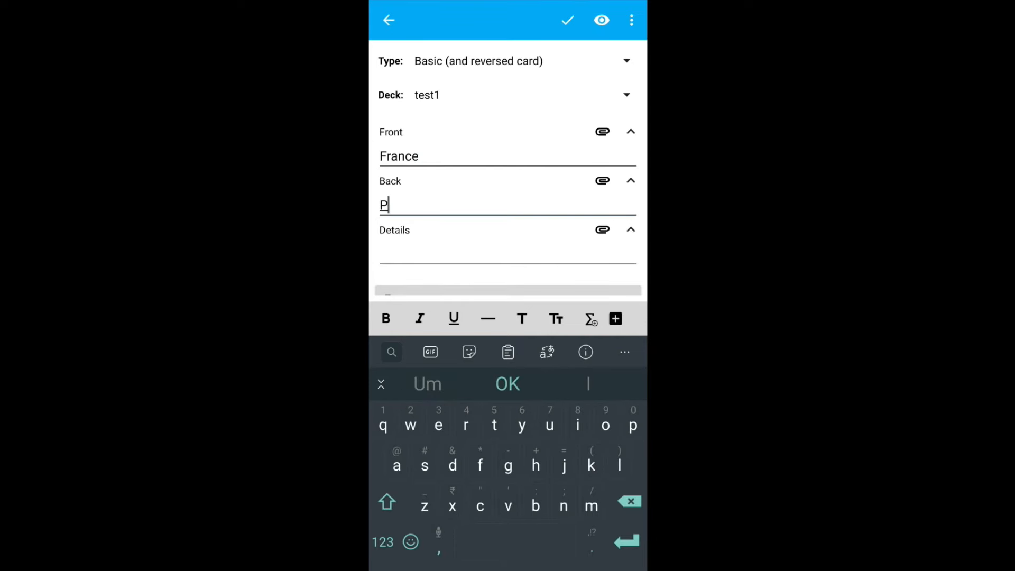
{"action": "type", "text": "aris"}
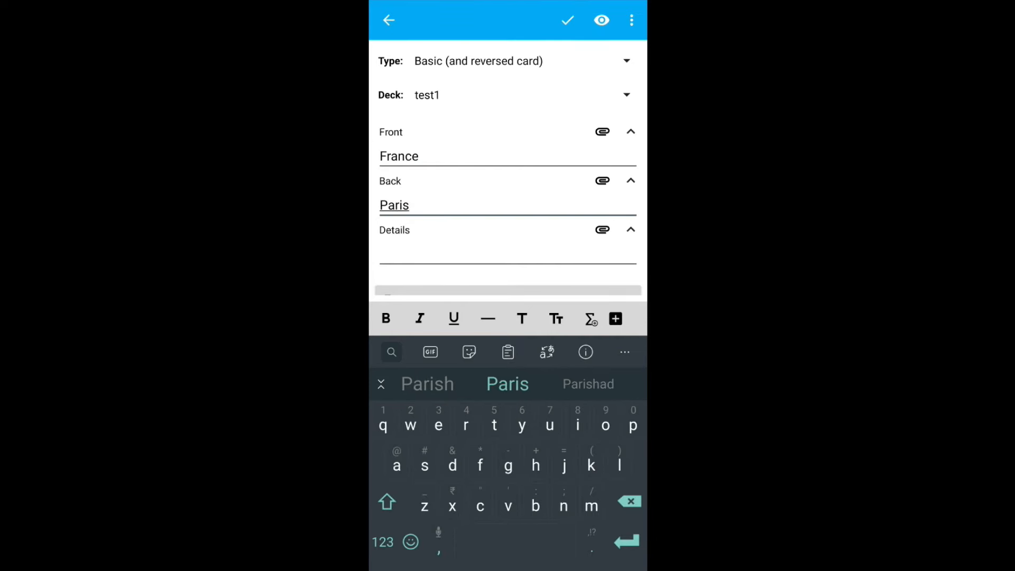
{"action": "left_click", "coordinate": [411, 205]}
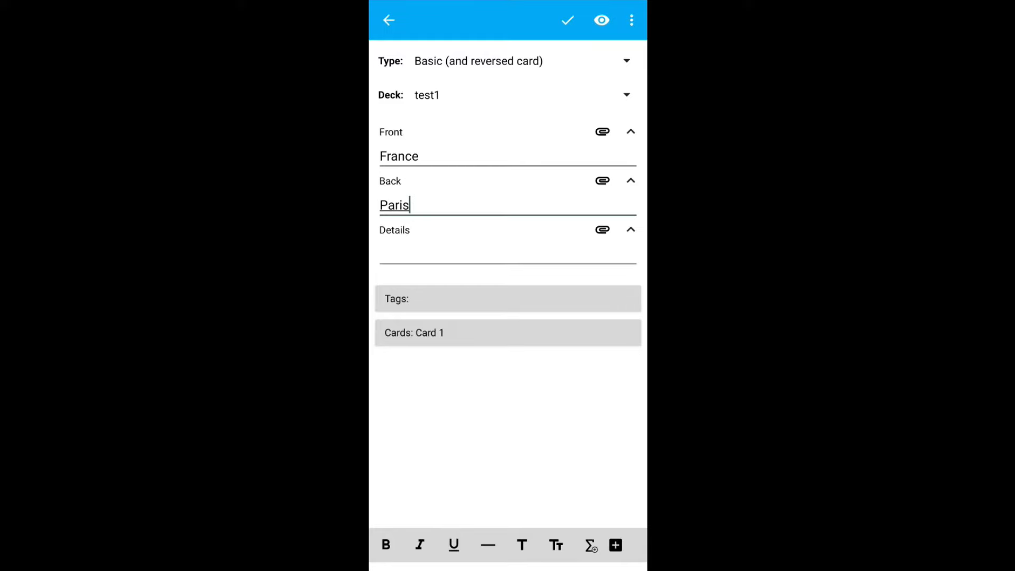
{"action": "left_click", "coordinate": [567, 20]}
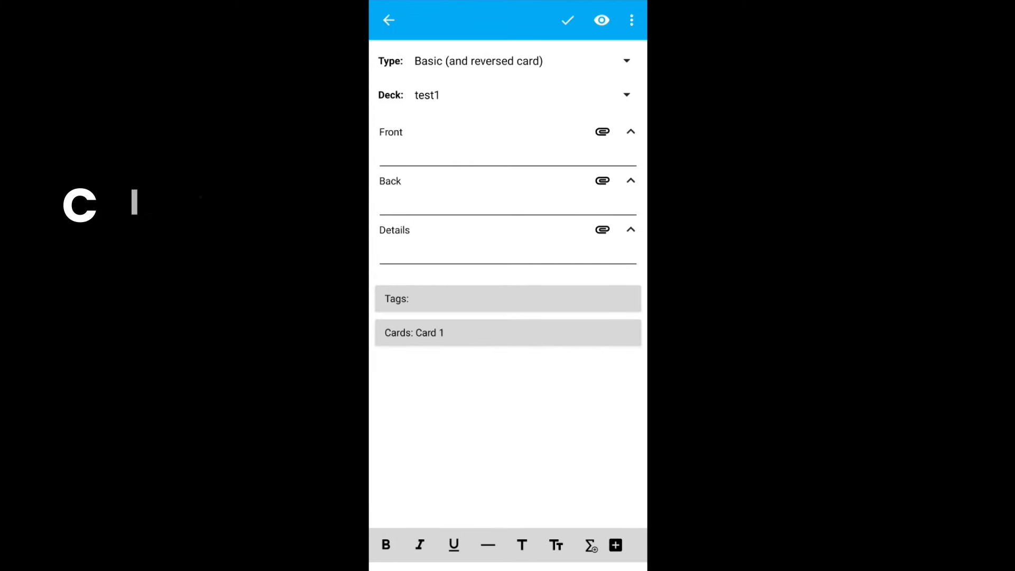
Save a Cloze note 'The capital of {{c1::Bangladesh}} is {{c2::Dhaka}}' to test1
{"action": "left_click", "coordinate": [625, 60]}
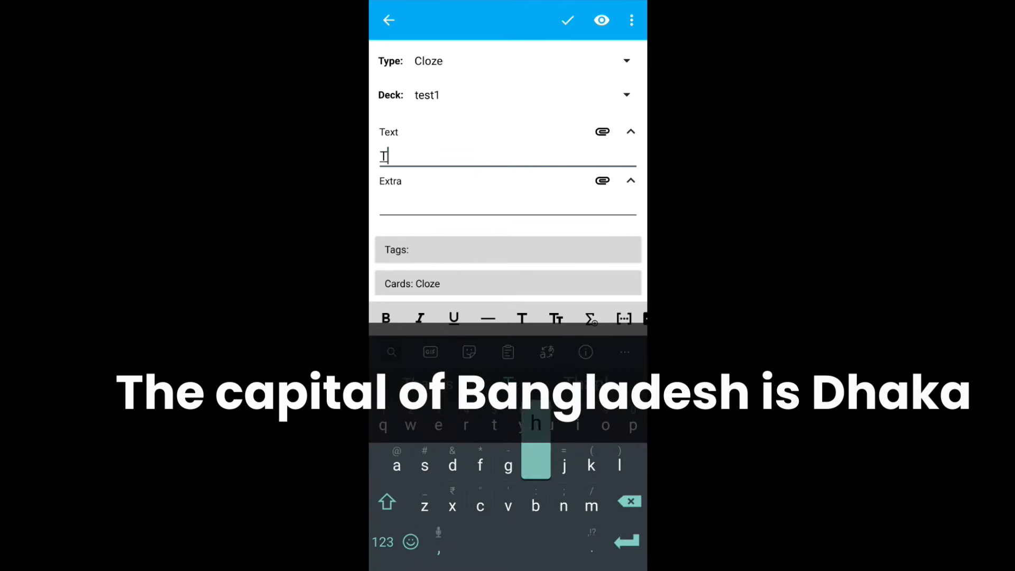
{"action": "type", "text": "The capital of {{c1::Bangladesh}} is {{c2::Dhaka}}"}
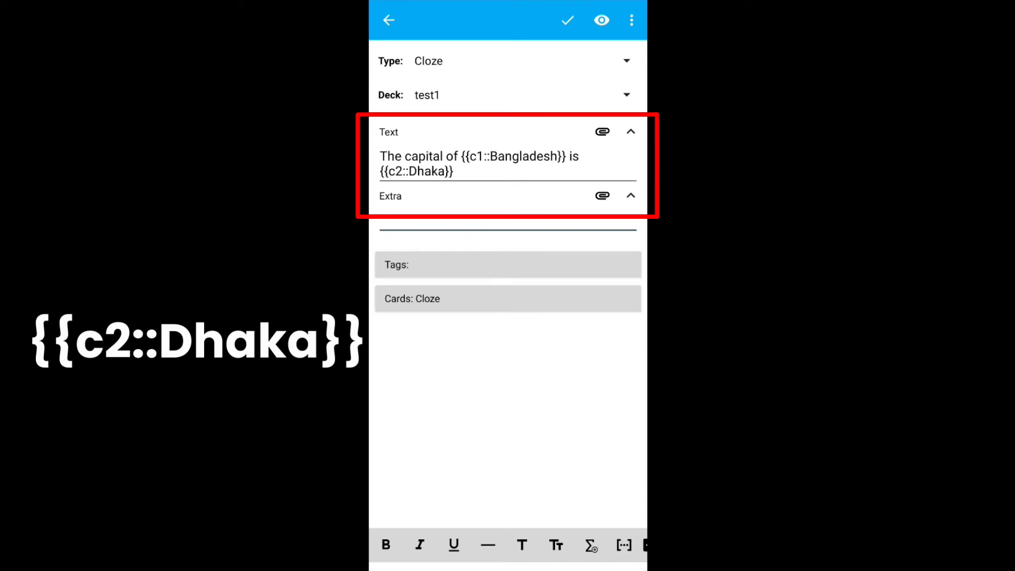
{"action": "left_click", "coordinate": [508, 220]}
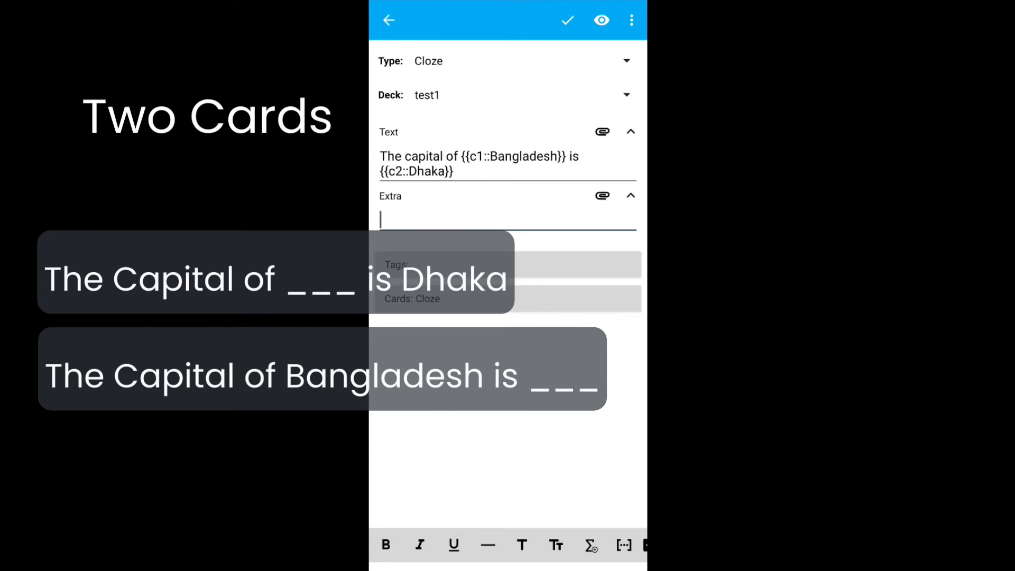
{"action": "left_click", "coordinate": [568, 20]}
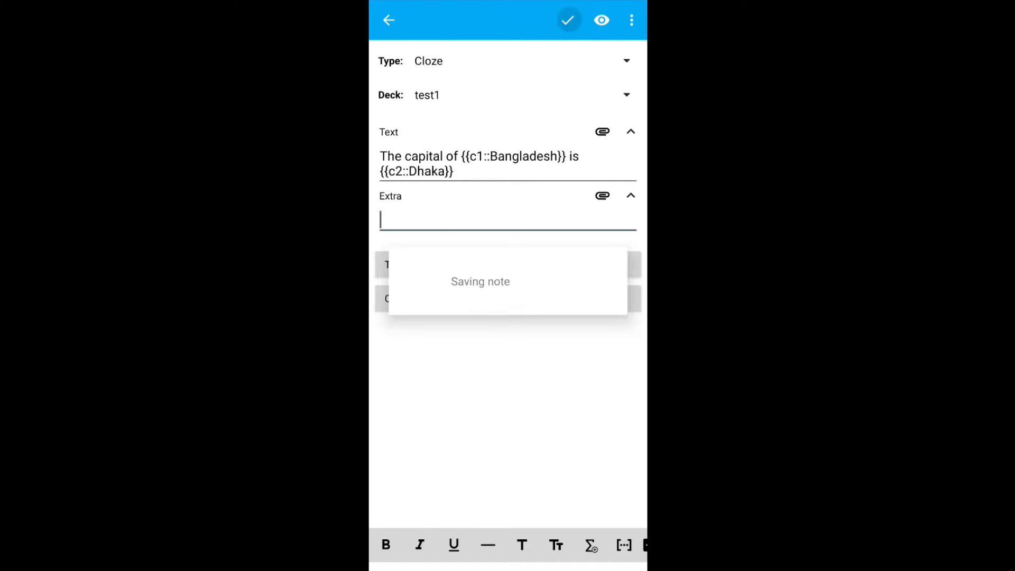
{"action": "left_click", "coordinate": [568, 20]}
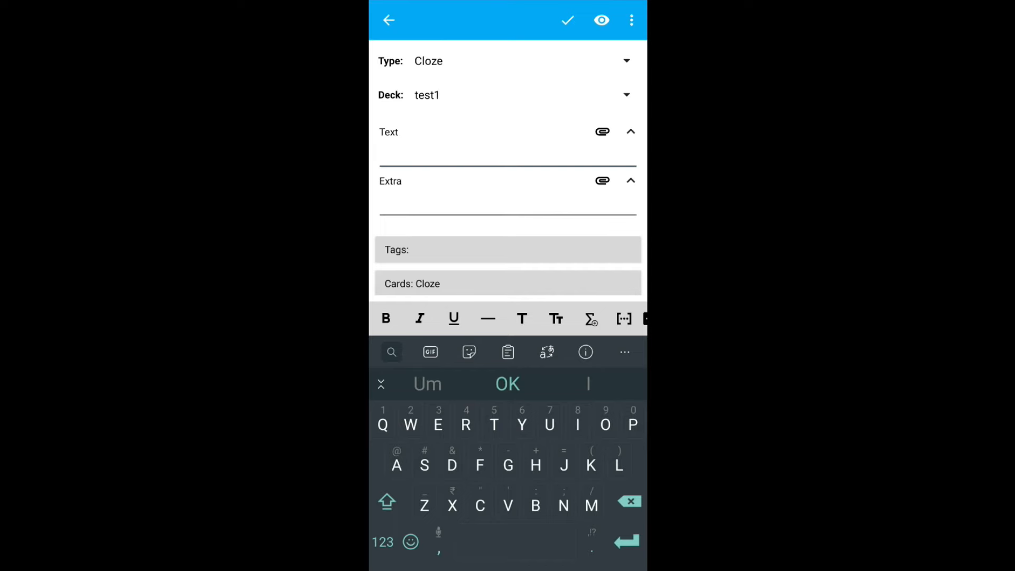
Review the test1 deck, revealing and grading the India, France and Bangladesh cloze cards
{"action": "left_click", "coordinate": [388, 20]}
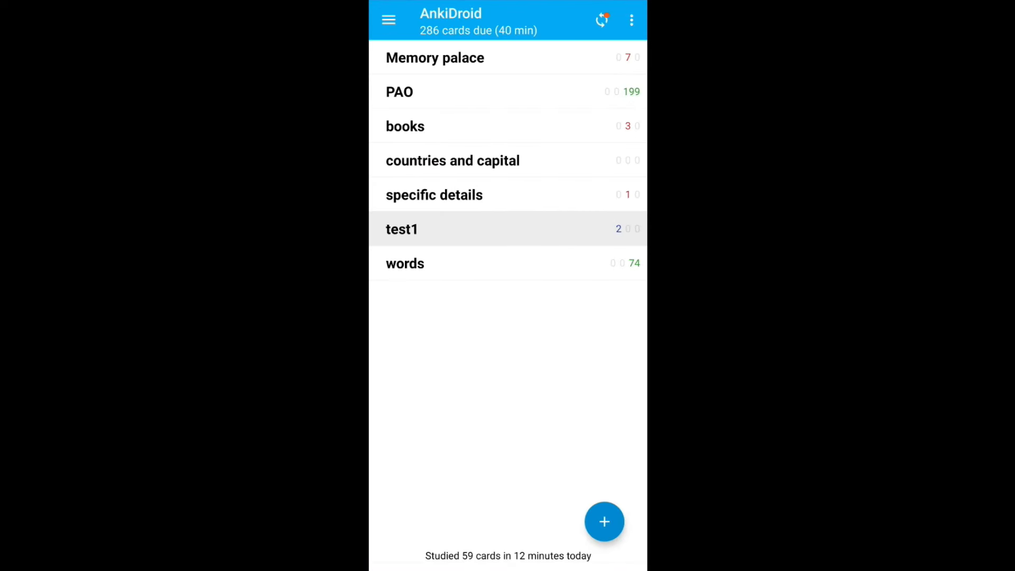
{"action": "left_click", "coordinate": [402, 230]}
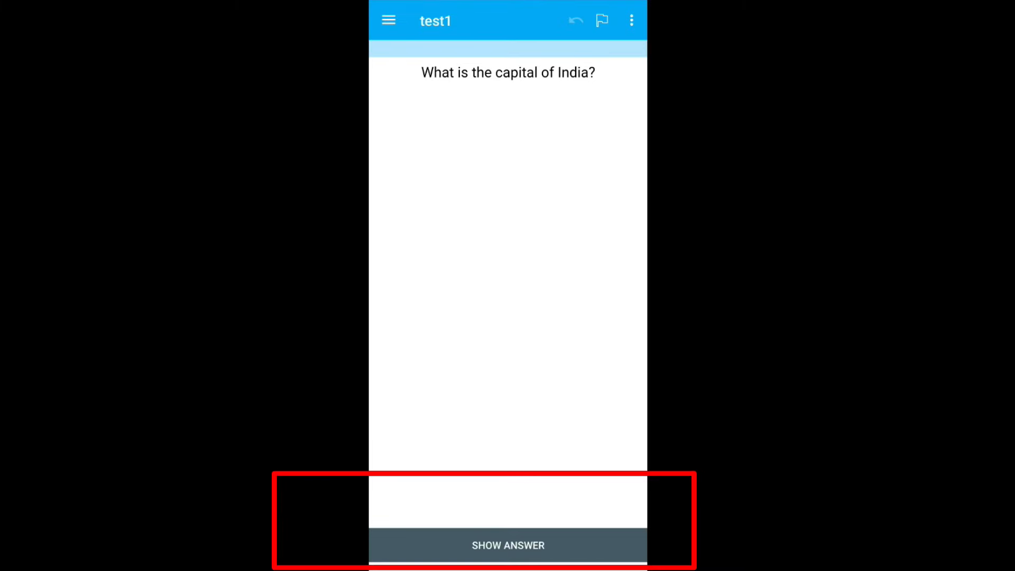
{"action": "left_click", "coordinate": [508, 546]}
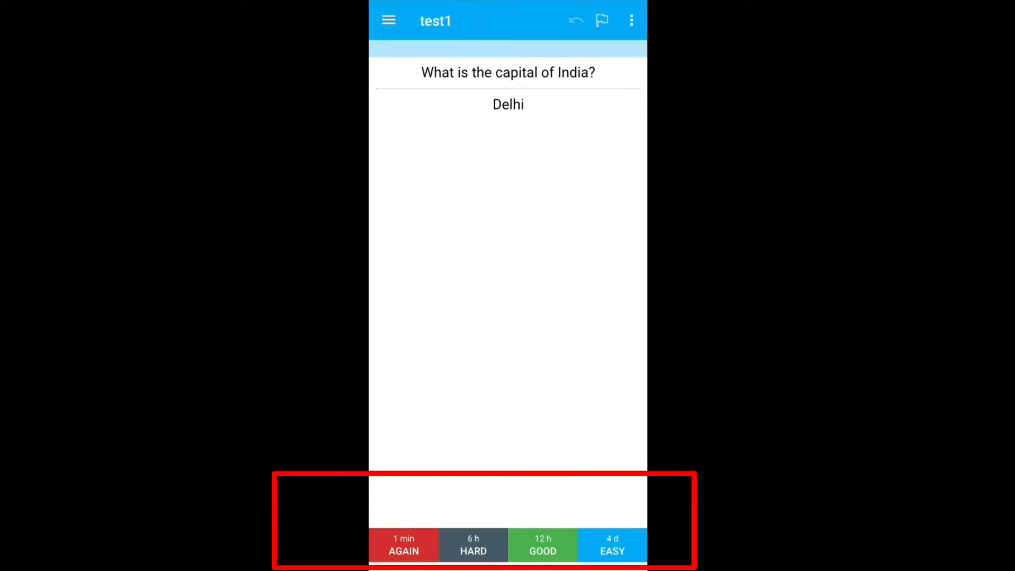
{"action": "left_click", "coordinate": [403, 545]}
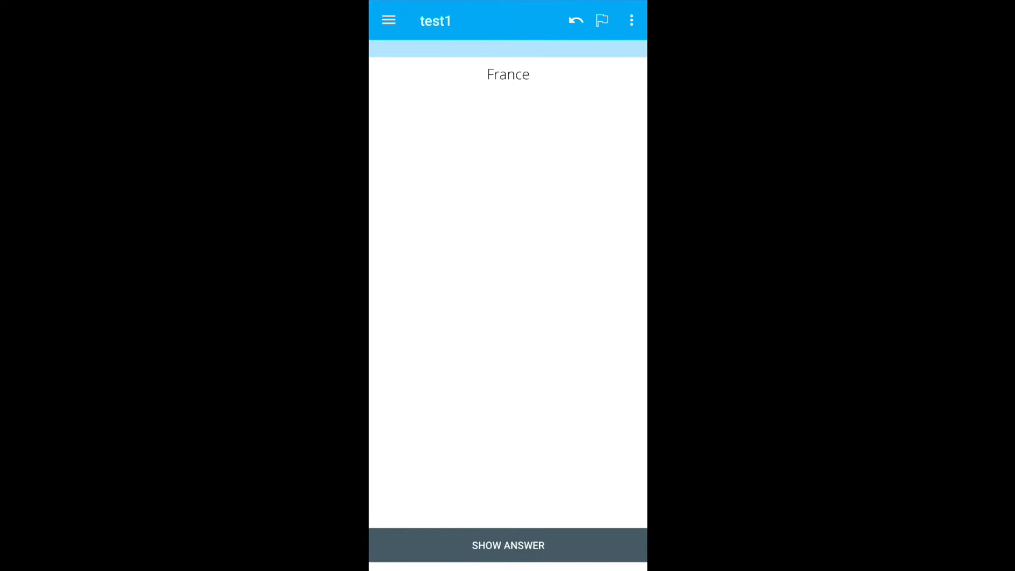
{"action": "left_click", "coordinate": [508, 545]}
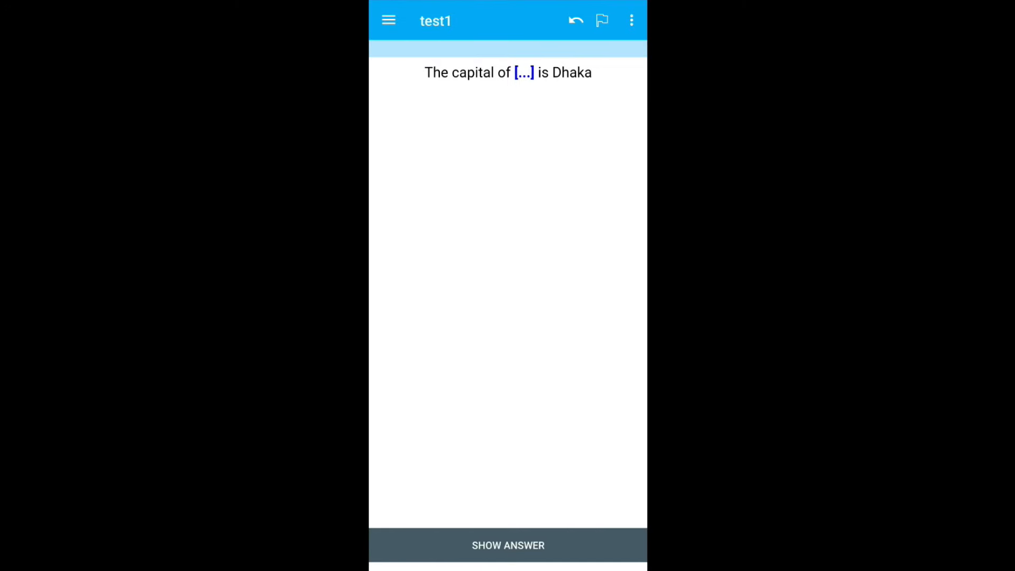
{"action": "left_click", "coordinate": [508, 545]}
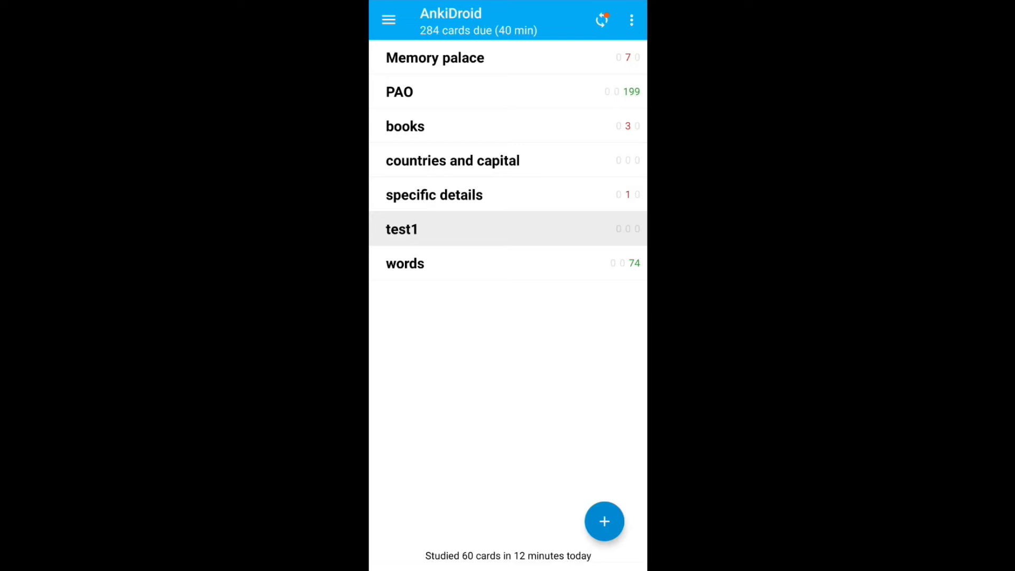
{"action": "left_click", "coordinate": [401, 230]}
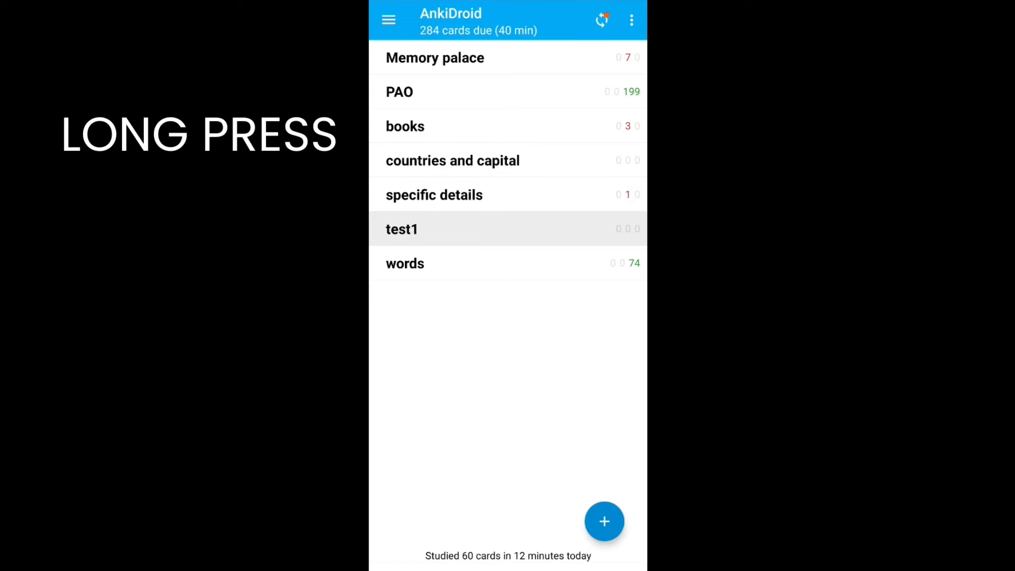
{"action": "left_click", "coordinate": [401, 230]}
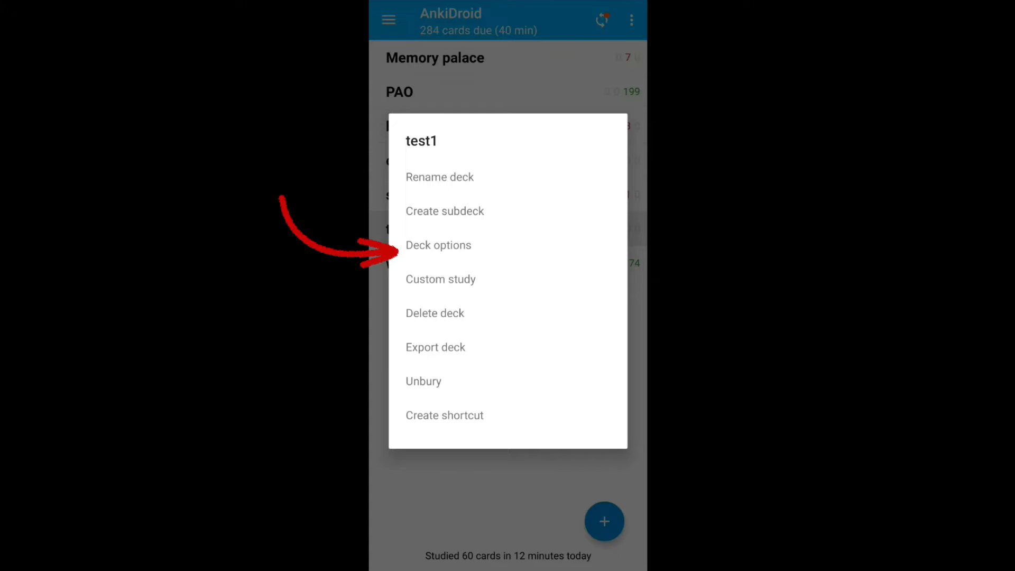
{"action": "left_click", "coordinate": [438, 244]}
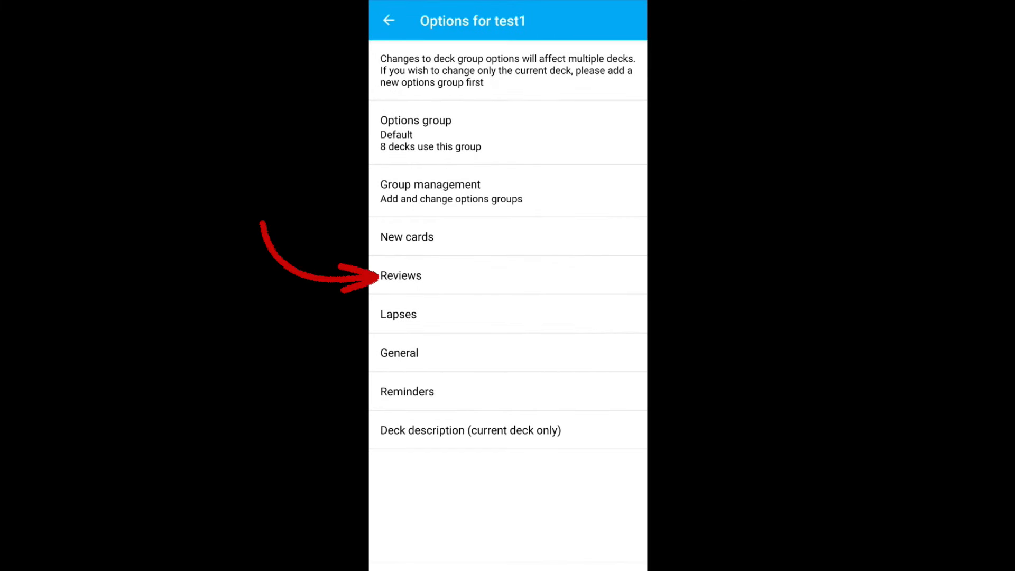
{"action": "left_click", "coordinate": [402, 275]}
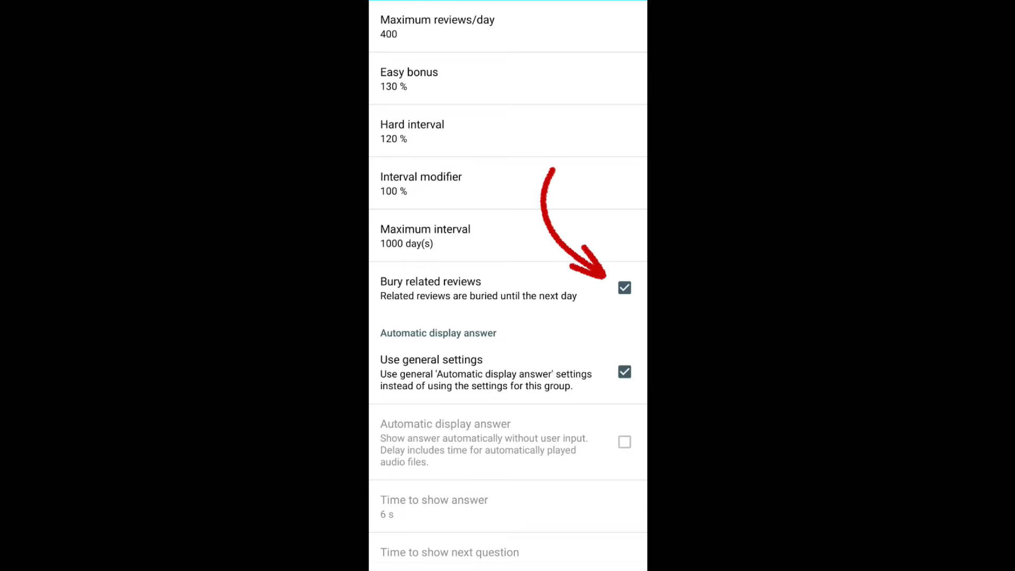
{"action": "left_click", "coordinate": [624, 288]}
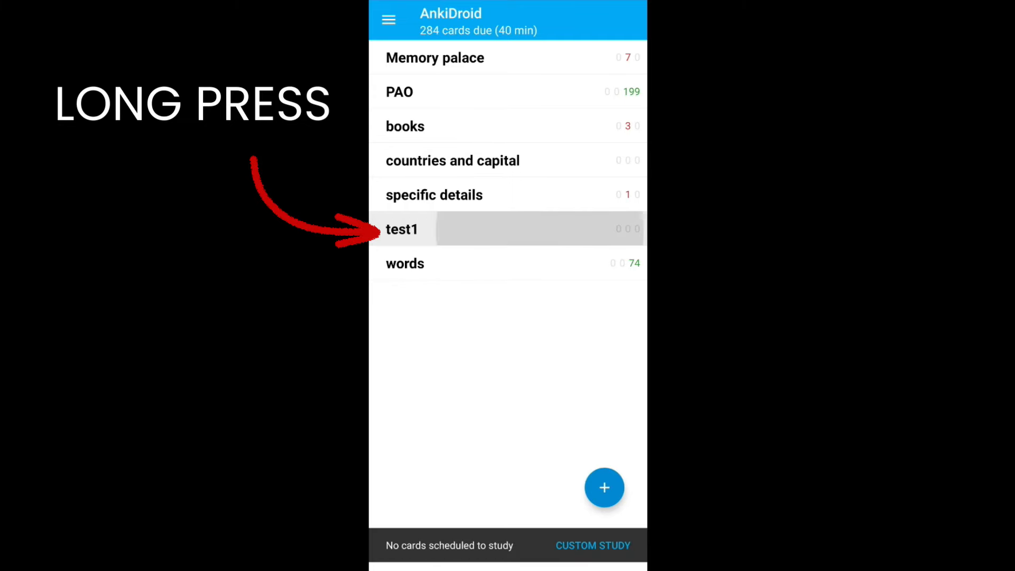
Unbury the held-back test1 card and study it so nothing remains due
{"action": "left_click", "coordinate": [402, 229]}
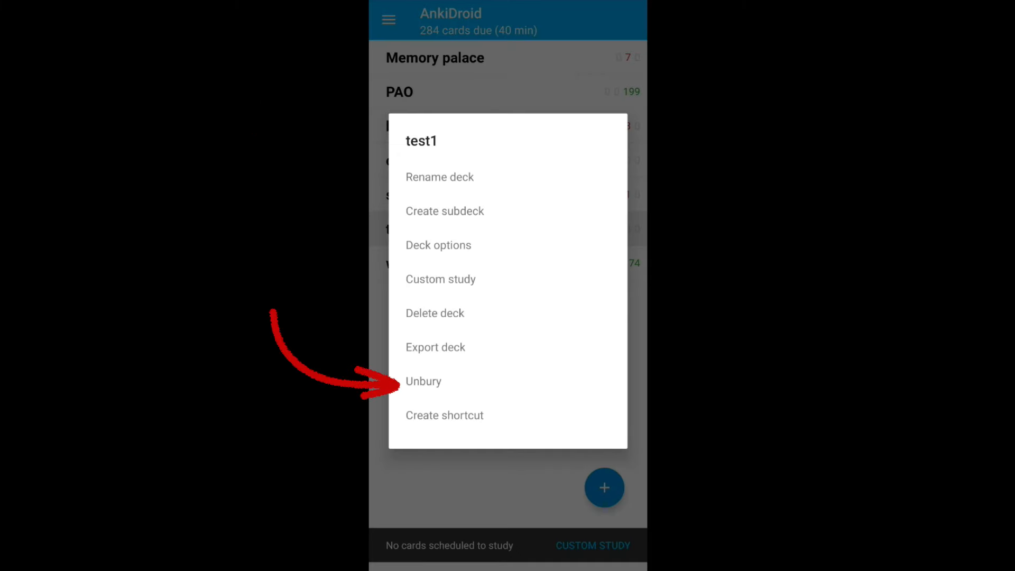
{"action": "left_click", "coordinate": [423, 382]}
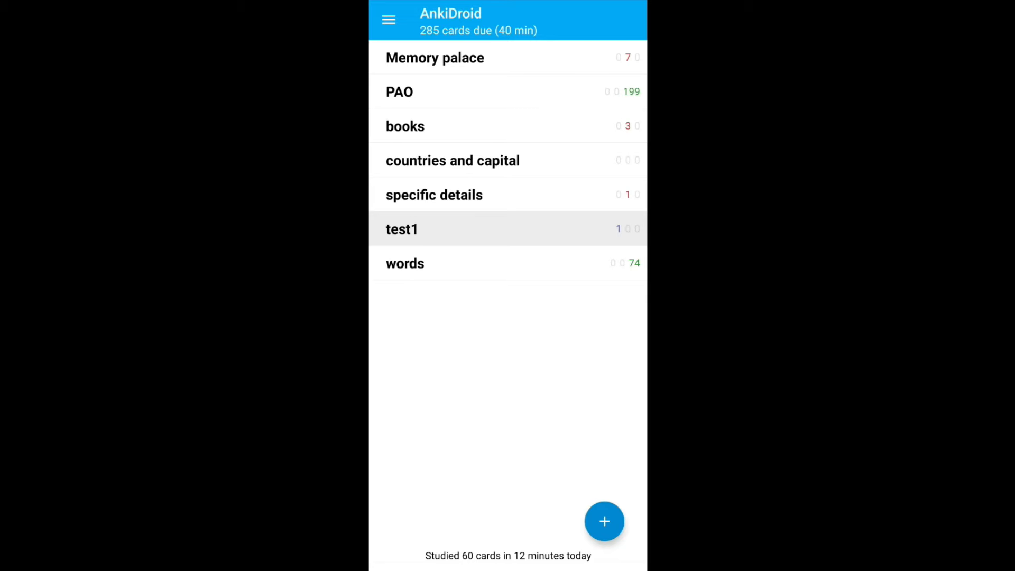
{"action": "left_click", "coordinate": [402, 229]}
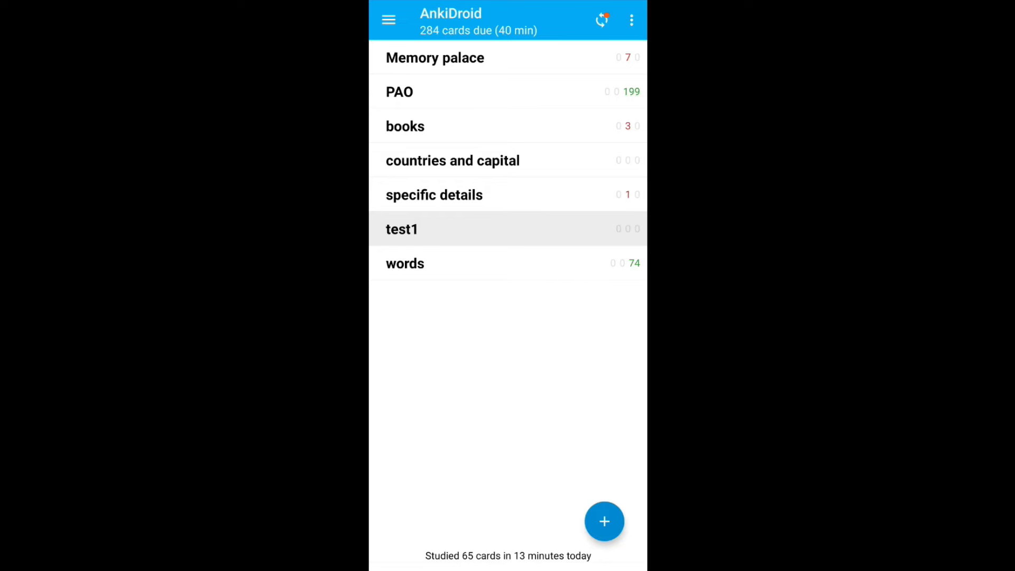
{"action": "left_click", "coordinate": [402, 230]}
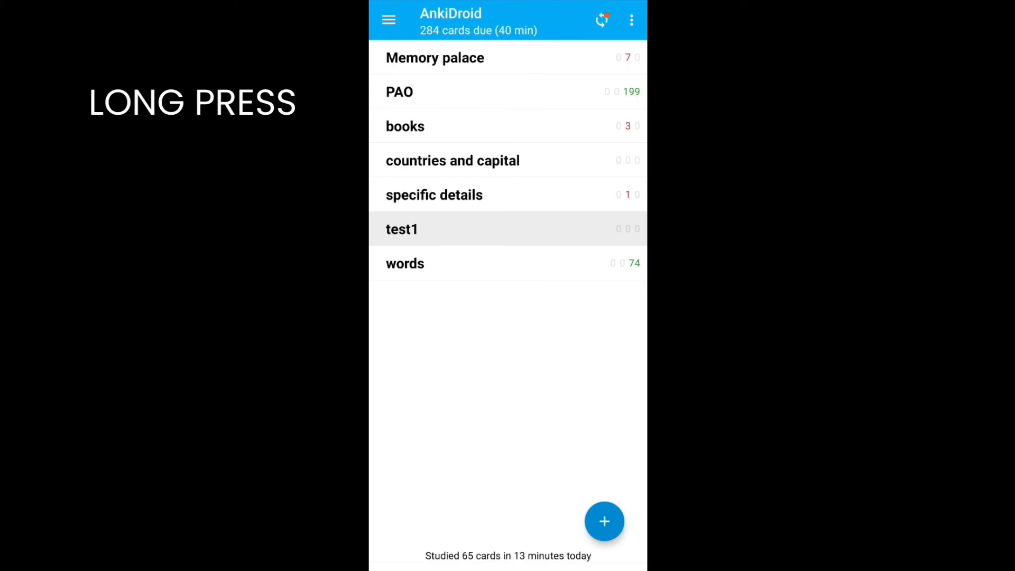
View test1's new-card settings: random order, 100 new cards per day, bury related new cards
{"action": "left_click", "coordinate": [402, 230]}
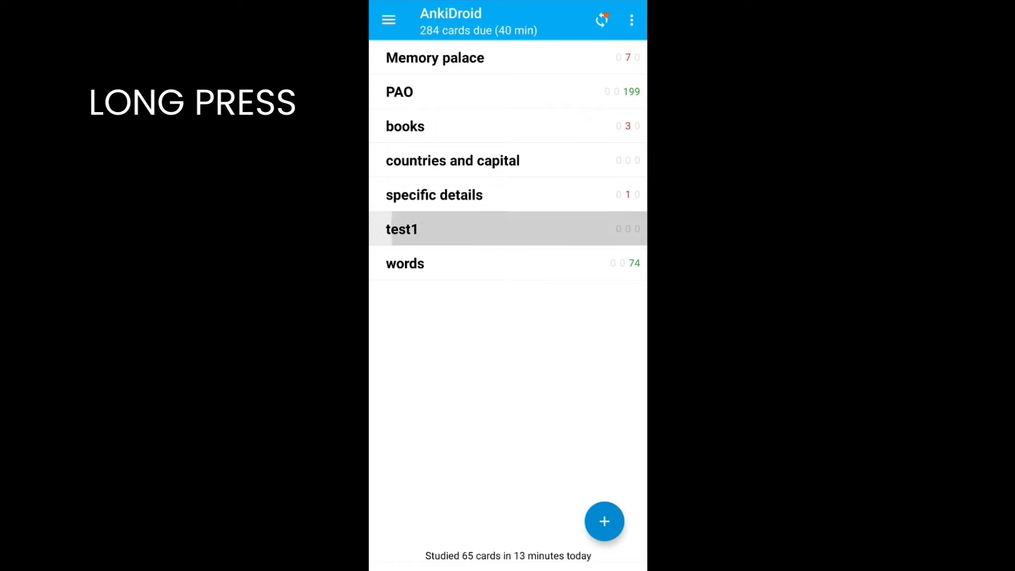
{"action": "left_click", "coordinate": [402, 228]}
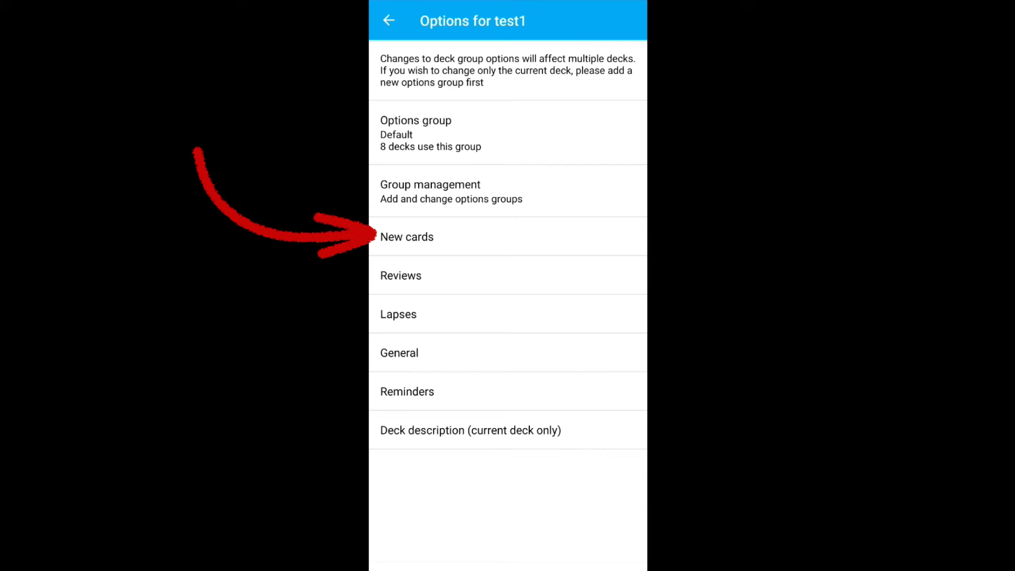
{"action": "left_click", "coordinate": [407, 236]}
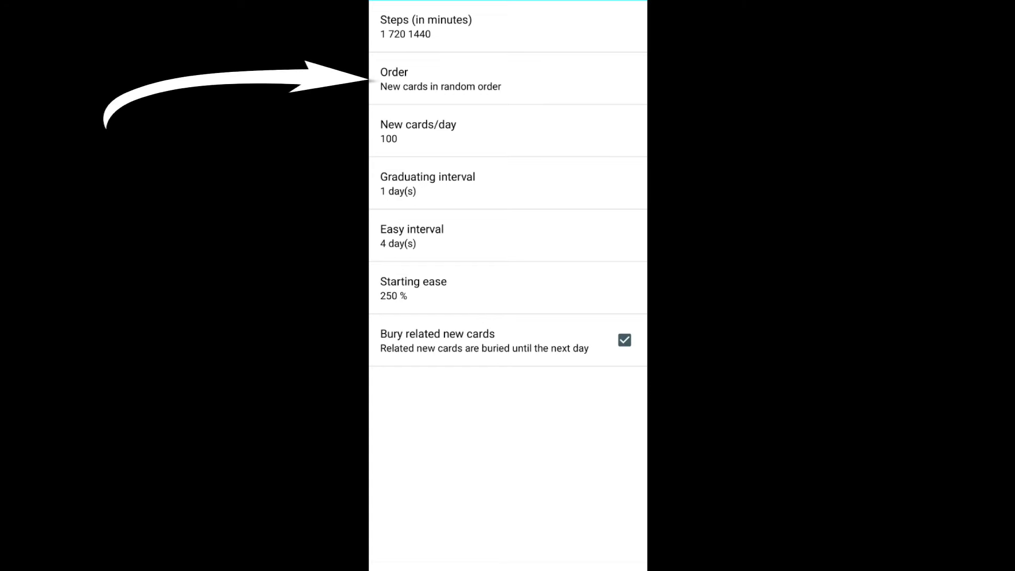
{"action": "left_click", "coordinate": [441, 80]}
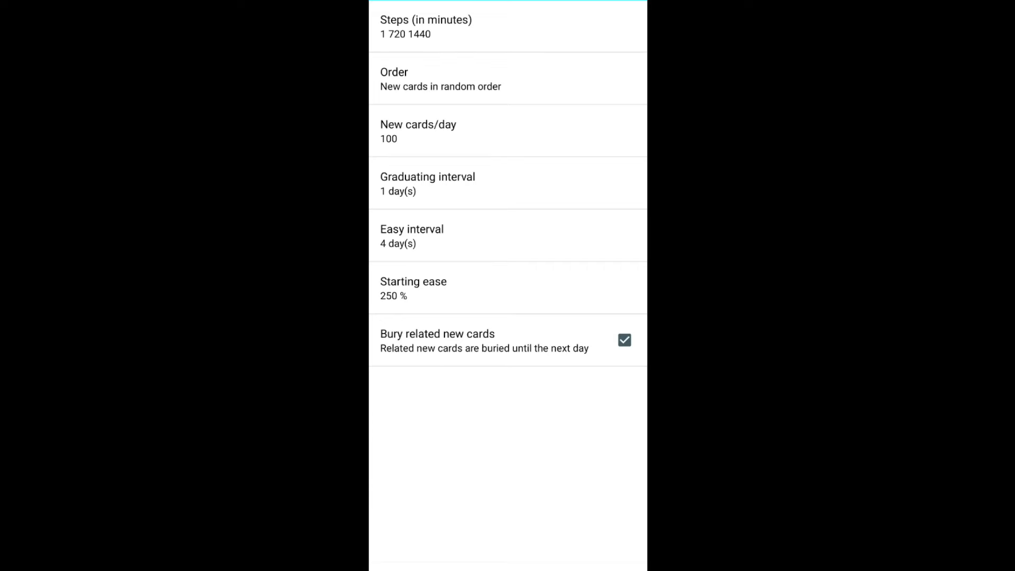
Switch on Bury related reviews in test1's review settings and return to the options overview
{"action": "left_click", "coordinate": [388, 20]}
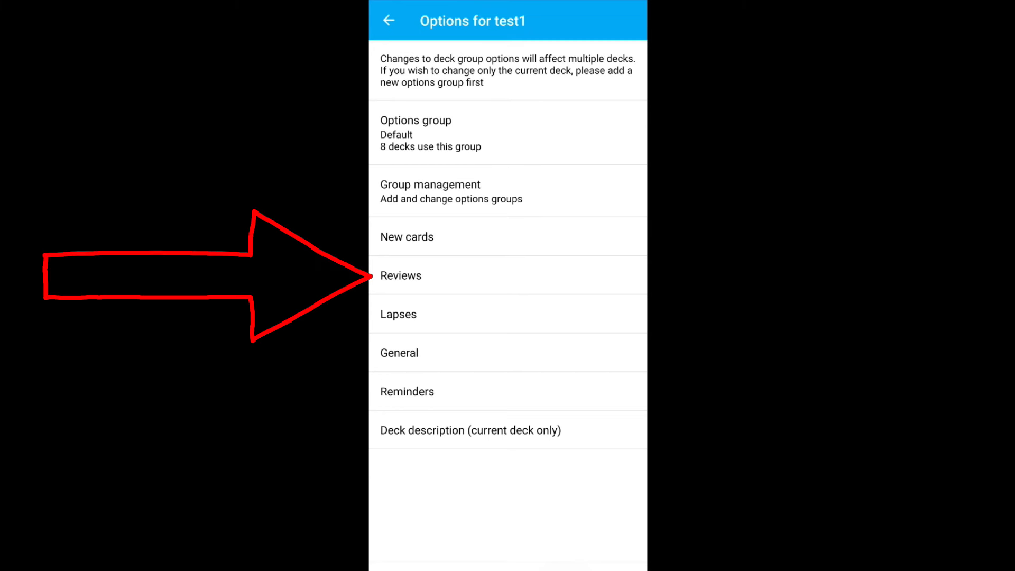
{"action": "left_click", "coordinate": [401, 275]}
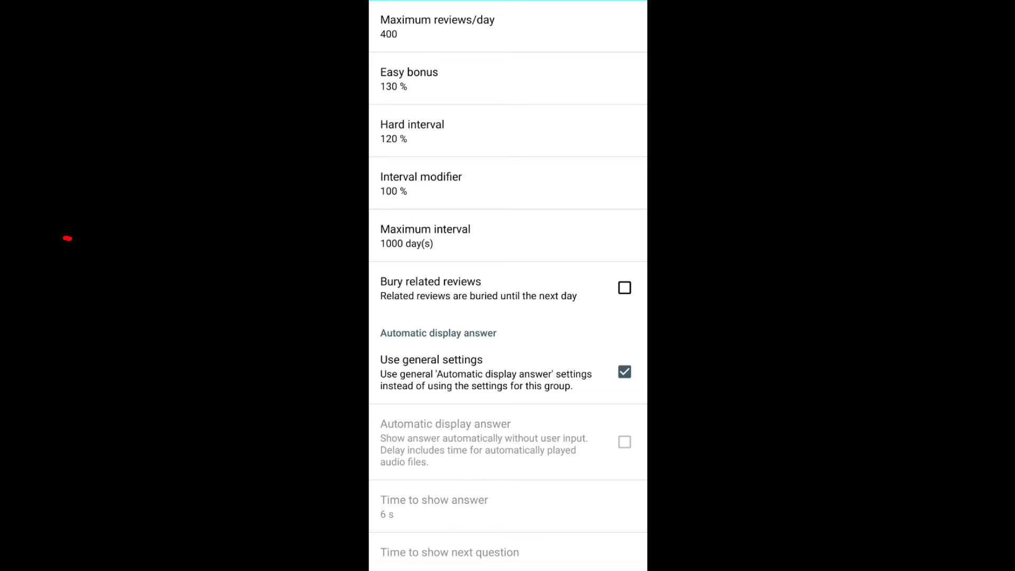
{"action": "left_click_drag", "start_coordinate": [65, 238], "coordinate": [362, 238]}
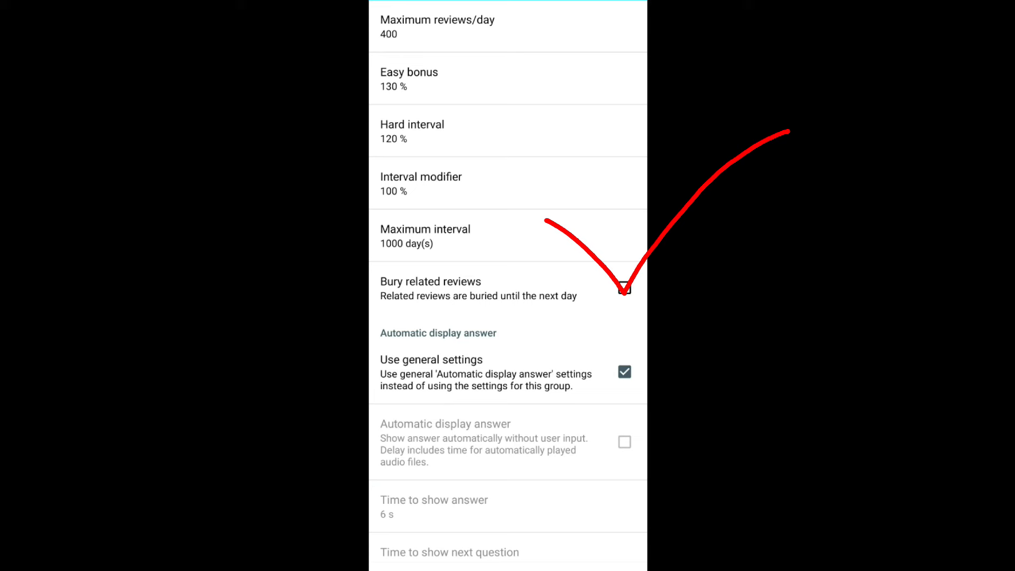
{"action": "left_click", "coordinate": [624, 288]}
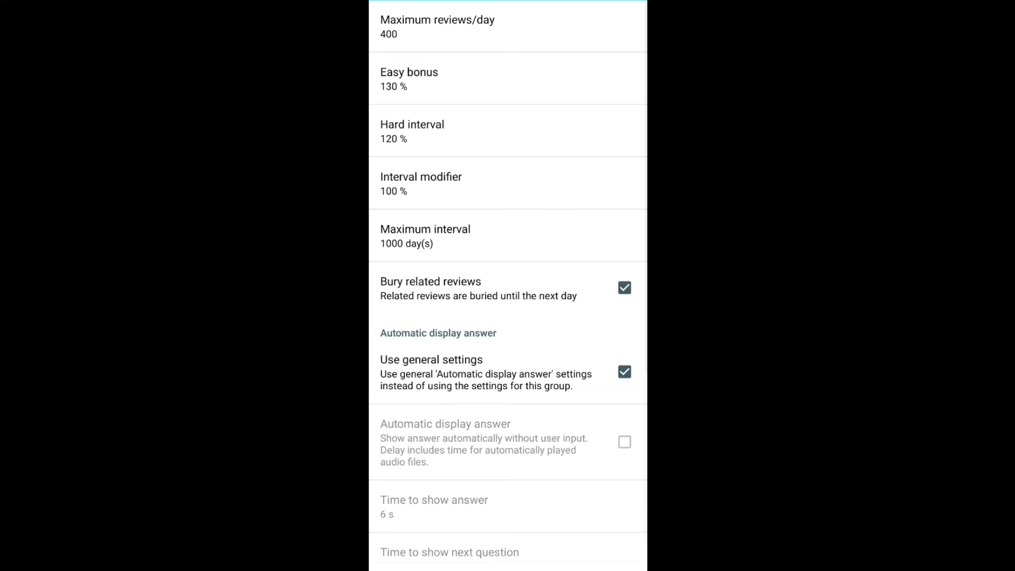
{"action": "left_click", "coordinate": [389, 20]}
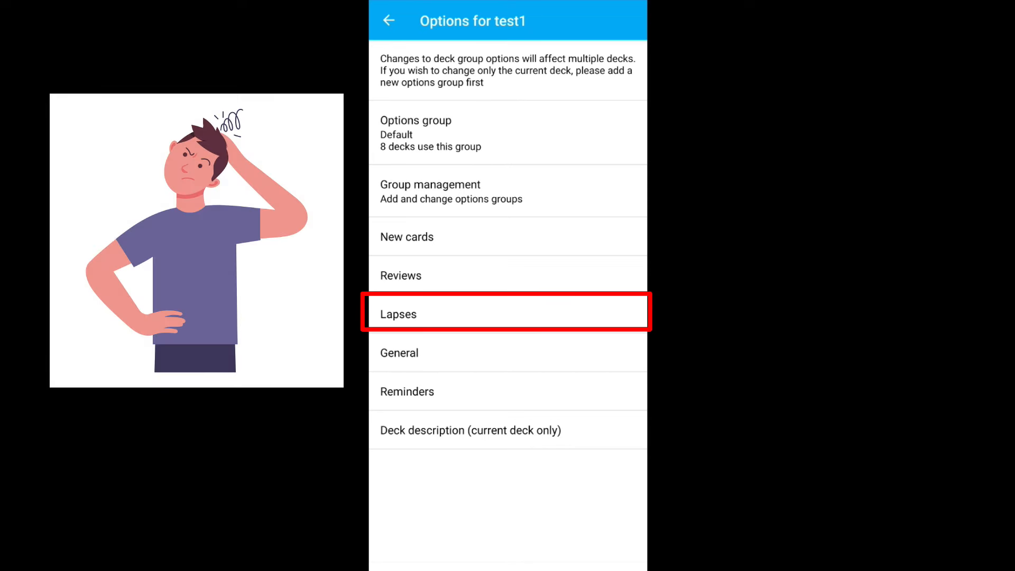
{"action": "left_click", "coordinate": [507, 313]}
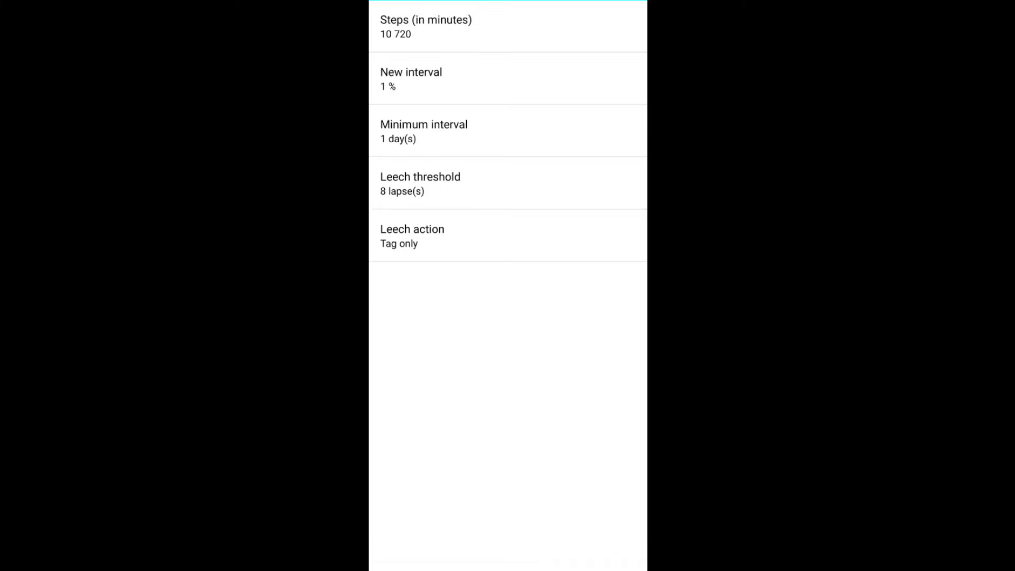
{"action": "left_click", "coordinate": [411, 236]}
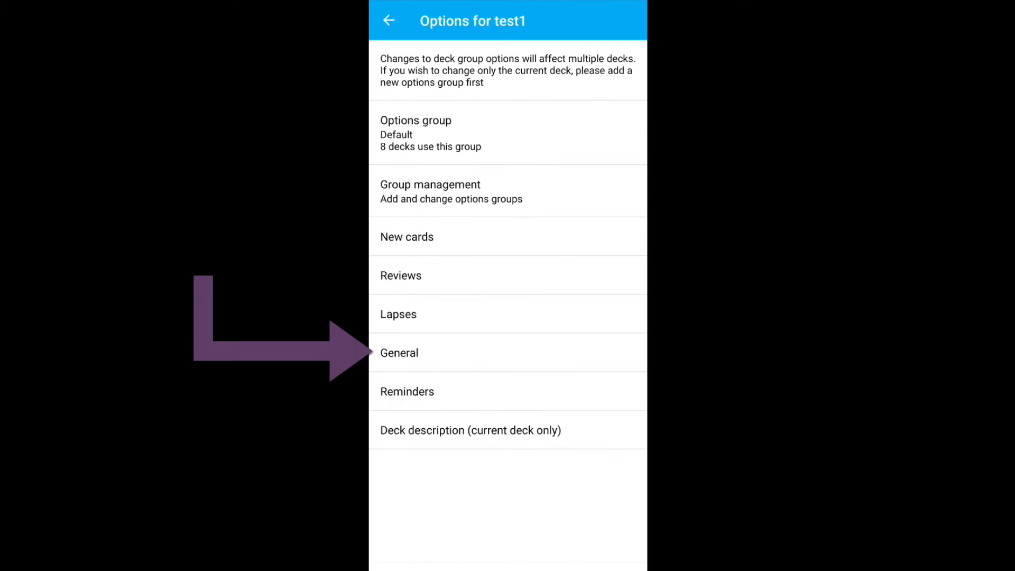
View test1's General settings with 120-second maximal answer time and autoplay audio
{"action": "left_click", "coordinate": [399, 354]}
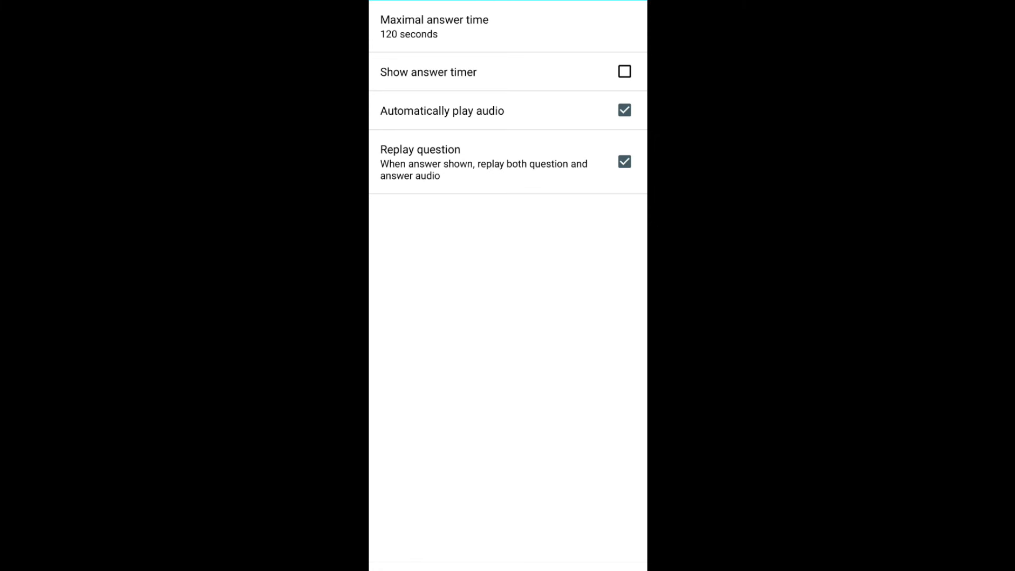
{"action": "left_click", "coordinate": [389, 21]}
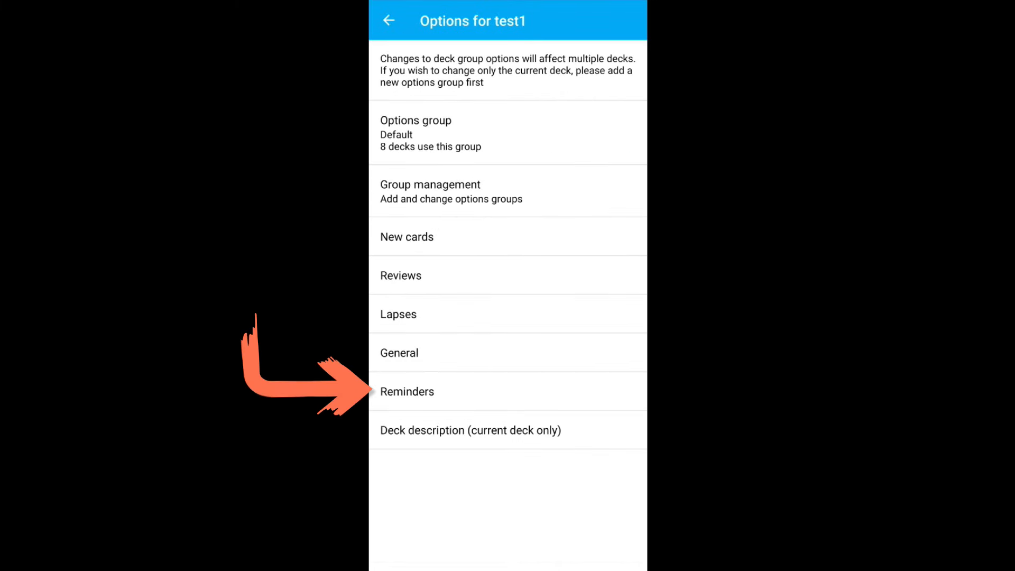
Enable notifications for this deck group in test1's Reminders settings
{"action": "left_click", "coordinate": [408, 391]}
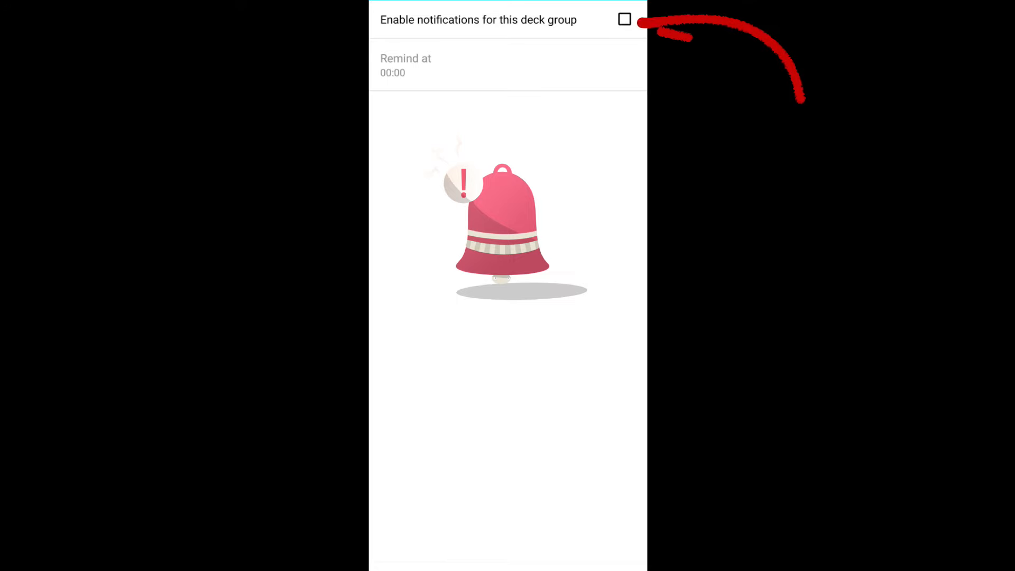
{"action": "left_click", "coordinate": [624, 19]}
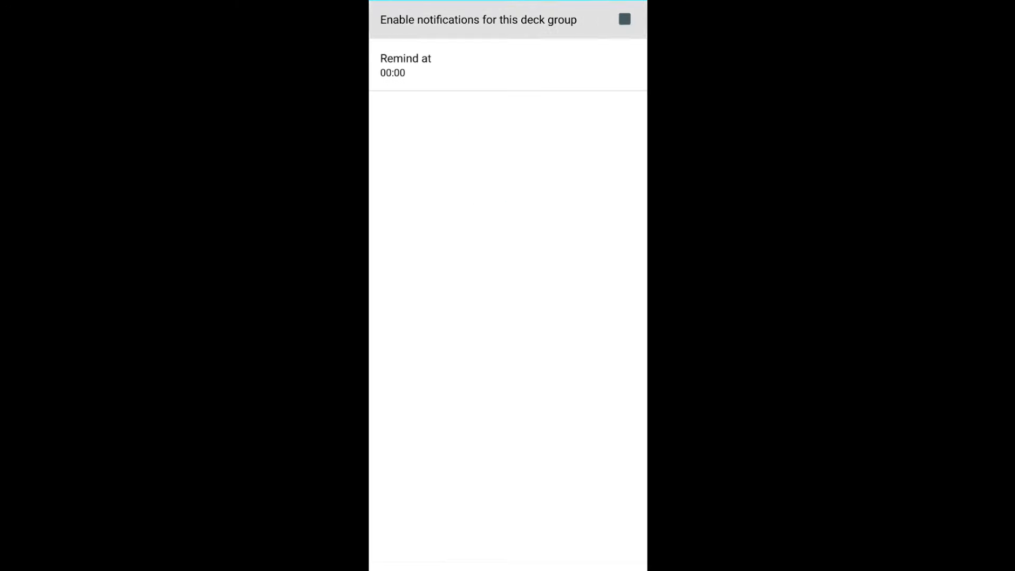
{"action": "left_click", "coordinate": [388, 20]}
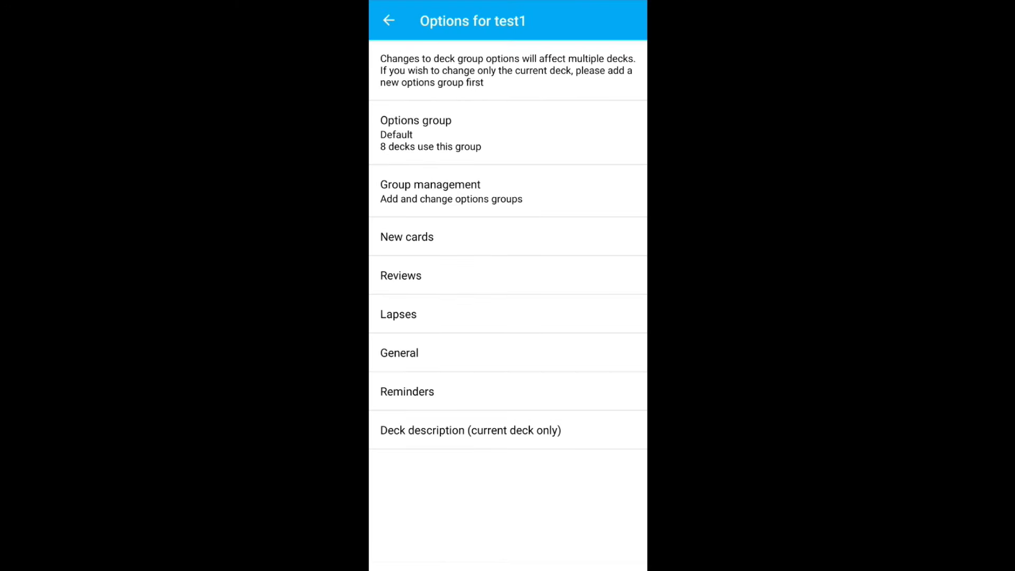
Leave deck options and reach AnkiWeb's Shared Decks page from the deck list
{"action": "left_click", "coordinate": [388, 20]}
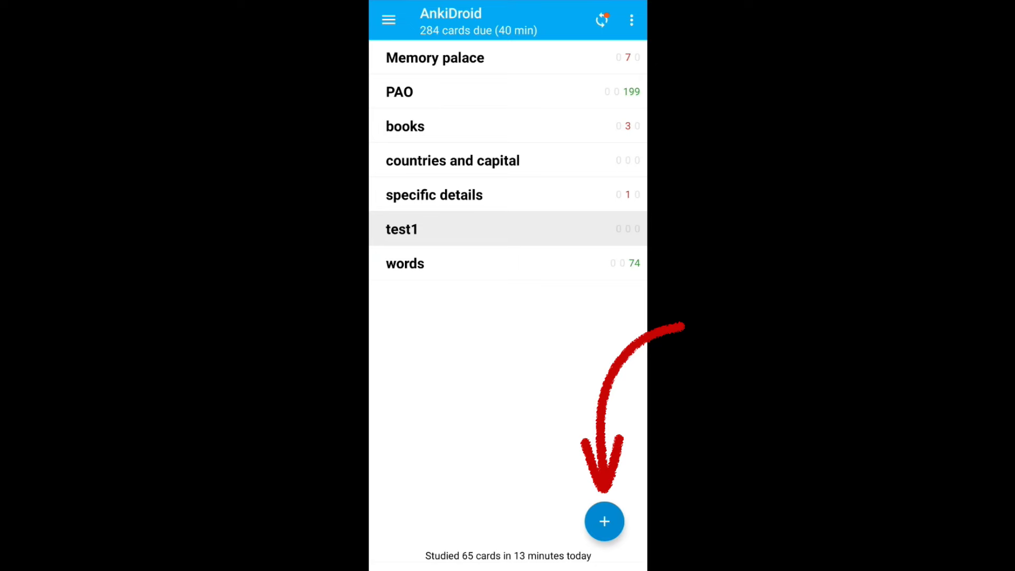
{"action": "left_click", "coordinate": [604, 522]}
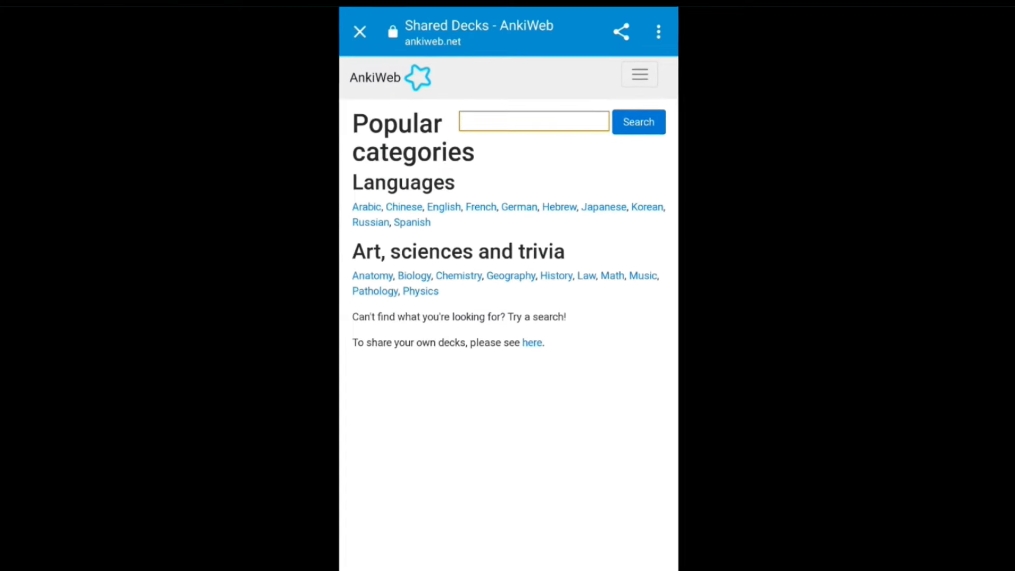
Search shared decks for 'Capitals' and select United States (US) States and Capitals
{"action": "type", "text": "Capo"}
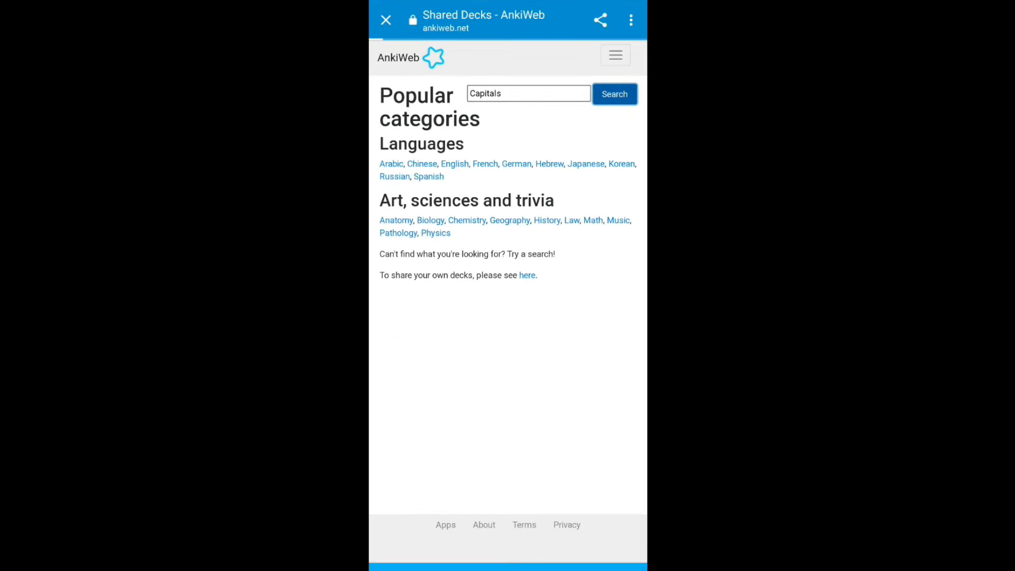
{"action": "left_click", "coordinate": [613, 94]}
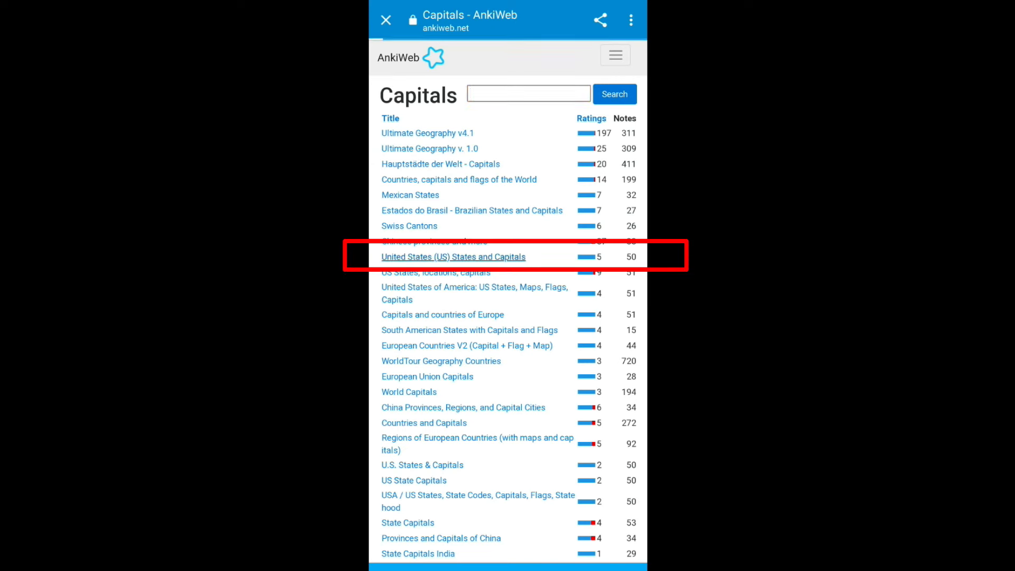
{"action": "left_click", "coordinate": [454, 256]}
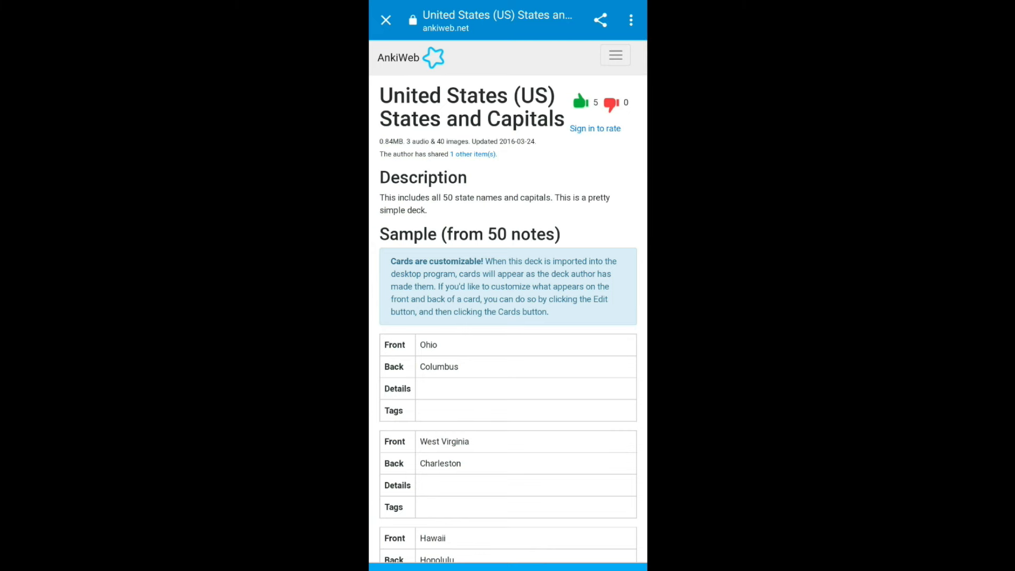
Download the deck, import it into AnkiDroid under Geography and start studying it
{"action": "scroll", "scroll_direction": "down", "scroll_amount": 3}
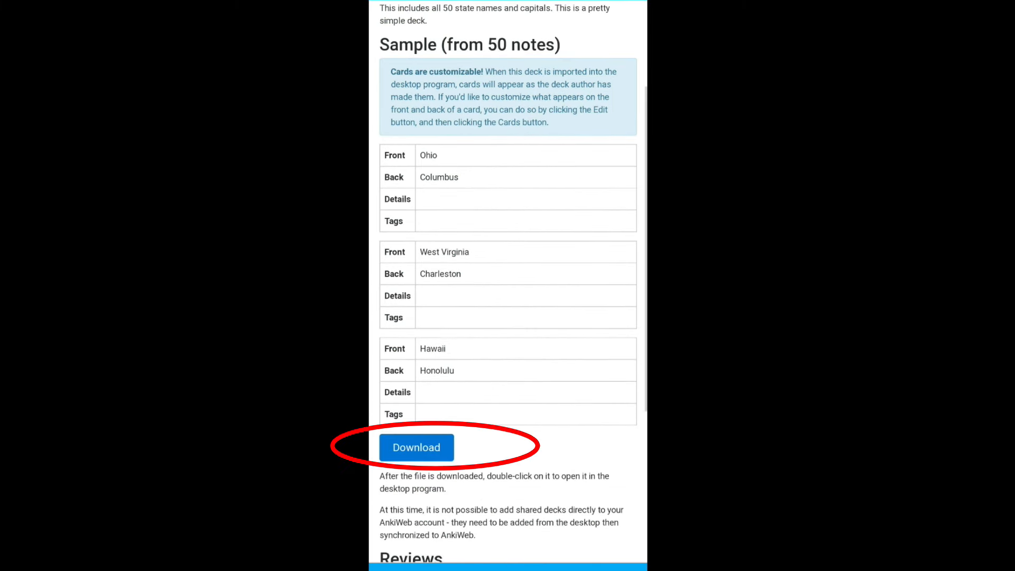
{"action": "left_click", "coordinate": [416, 447]}
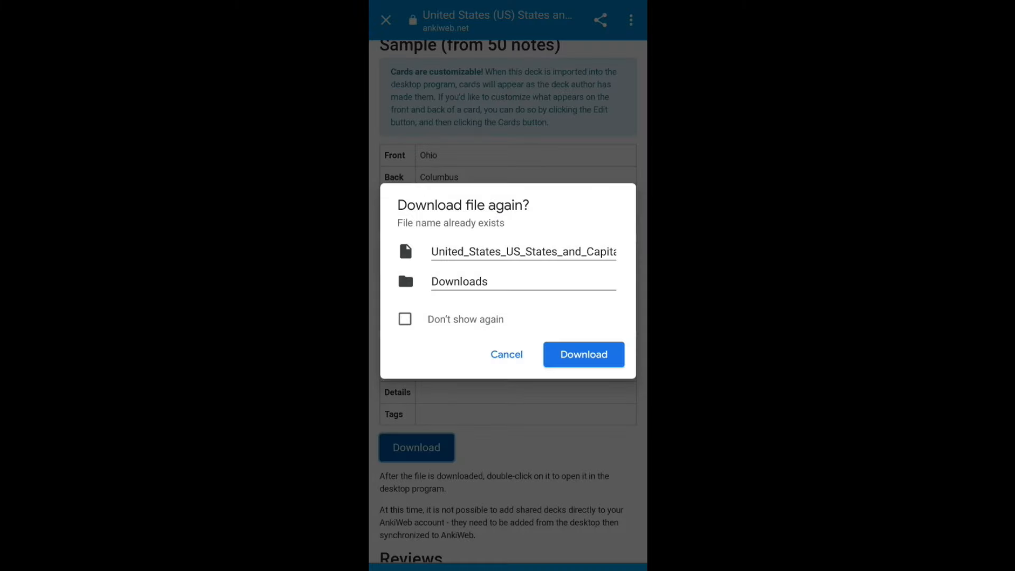
{"action": "left_click", "coordinate": [582, 354]}
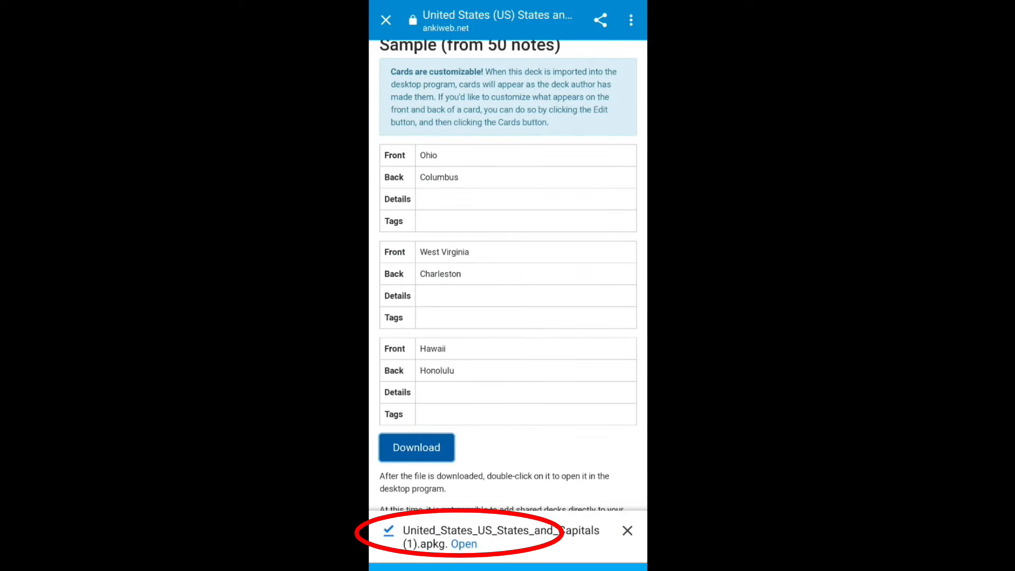
{"action": "left_click", "coordinate": [463, 544]}
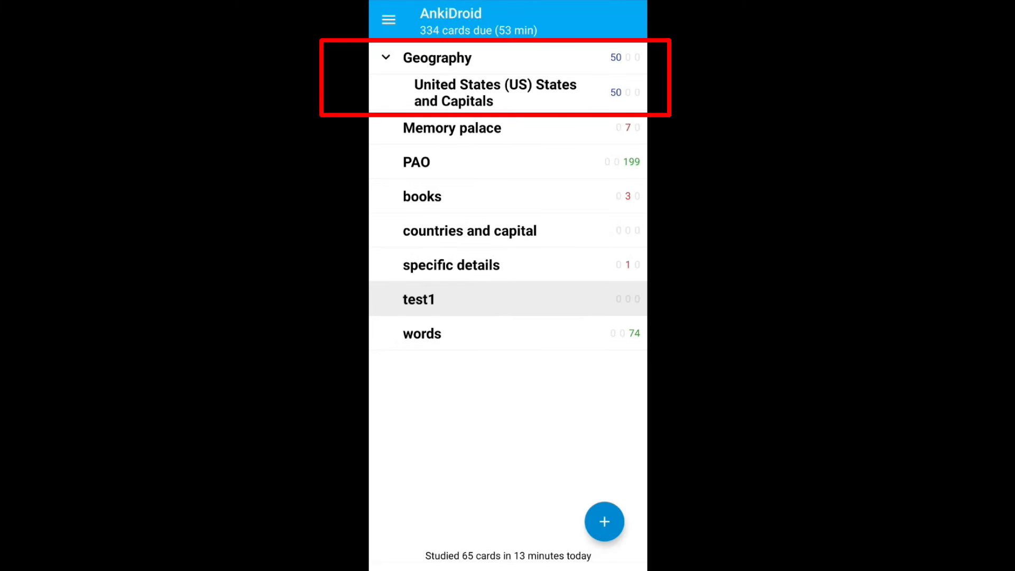
{"action": "left_click", "coordinate": [495, 93]}
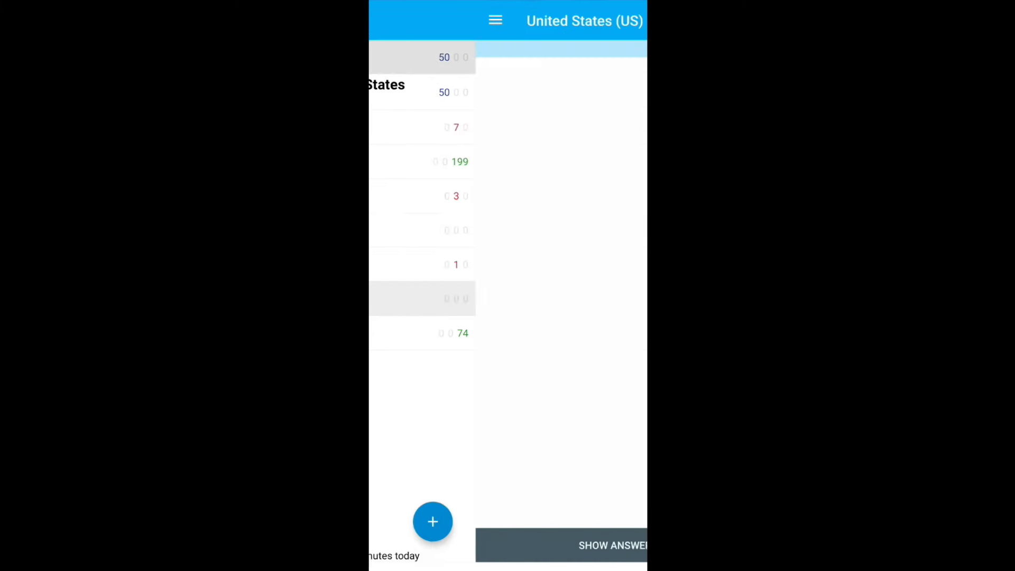